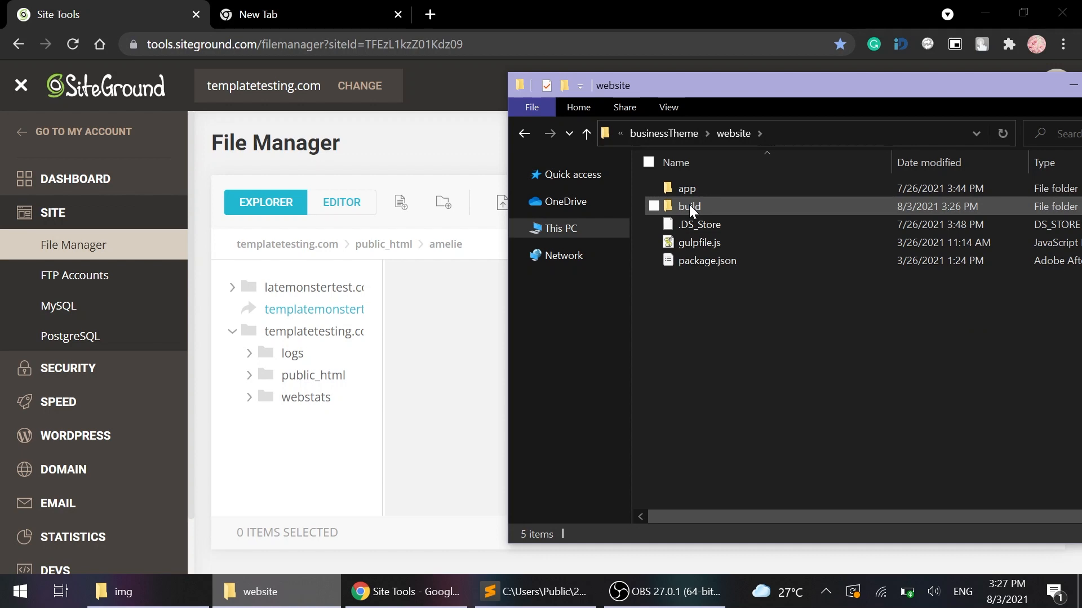
- Compress every file in the build folder into a build.zip archive
double_click(688, 206)
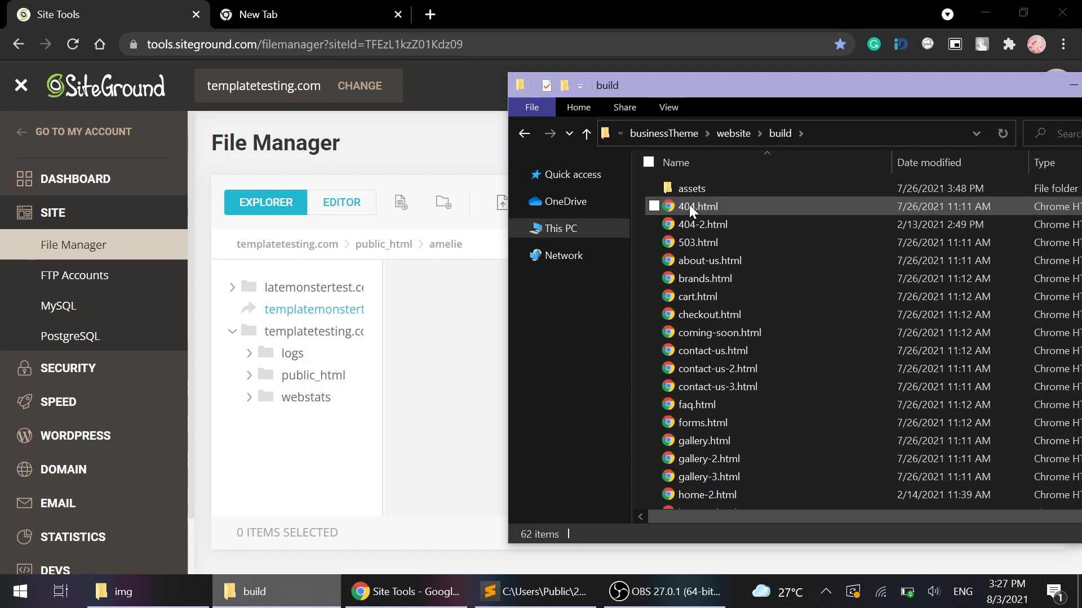
left_click(648, 163)
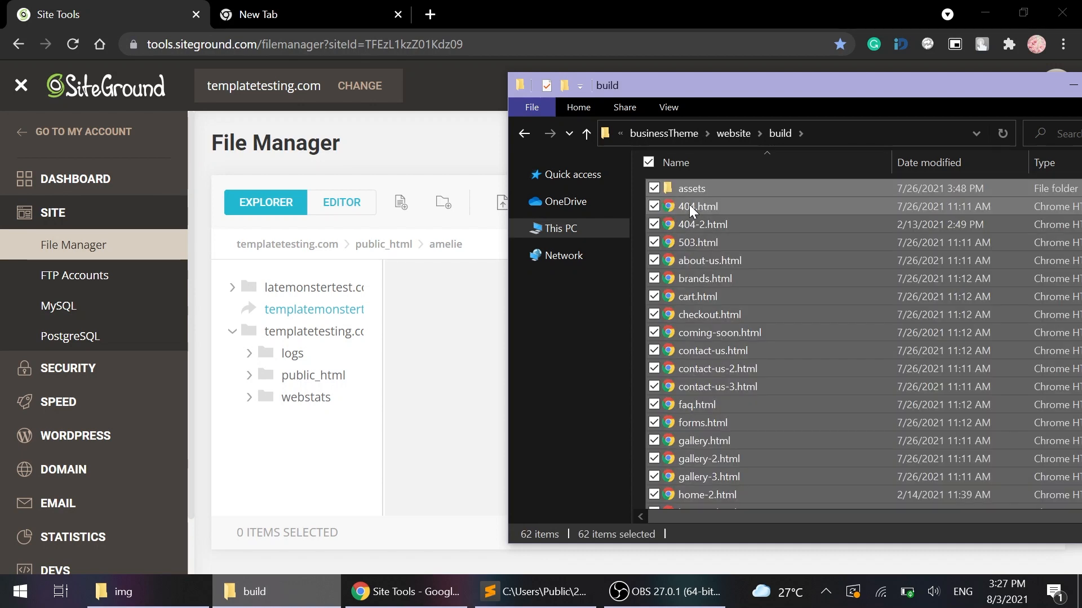
right_click(690, 211)
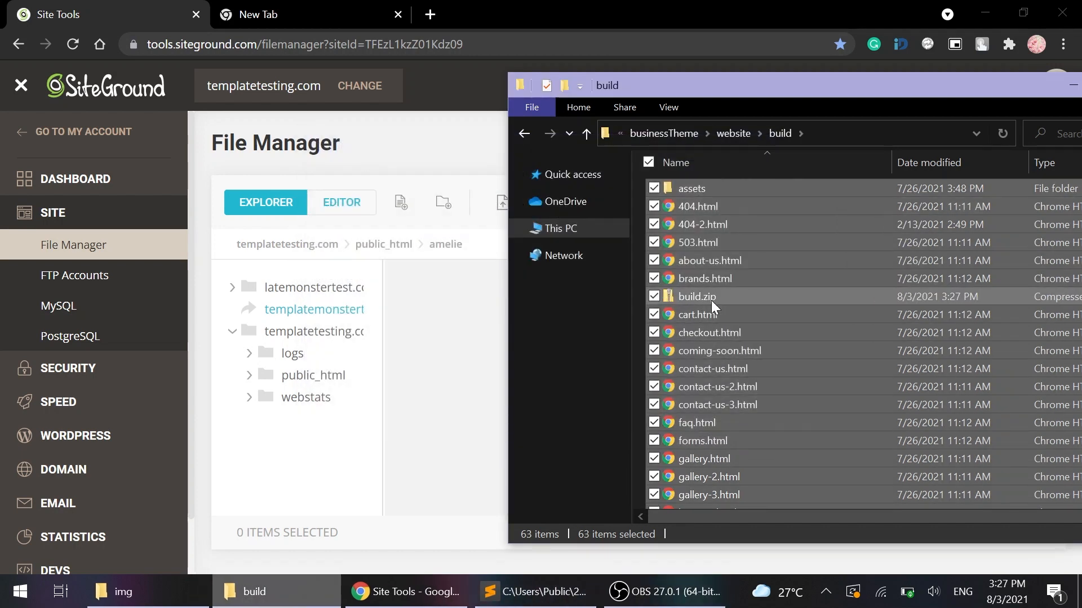
left_click(696, 297)
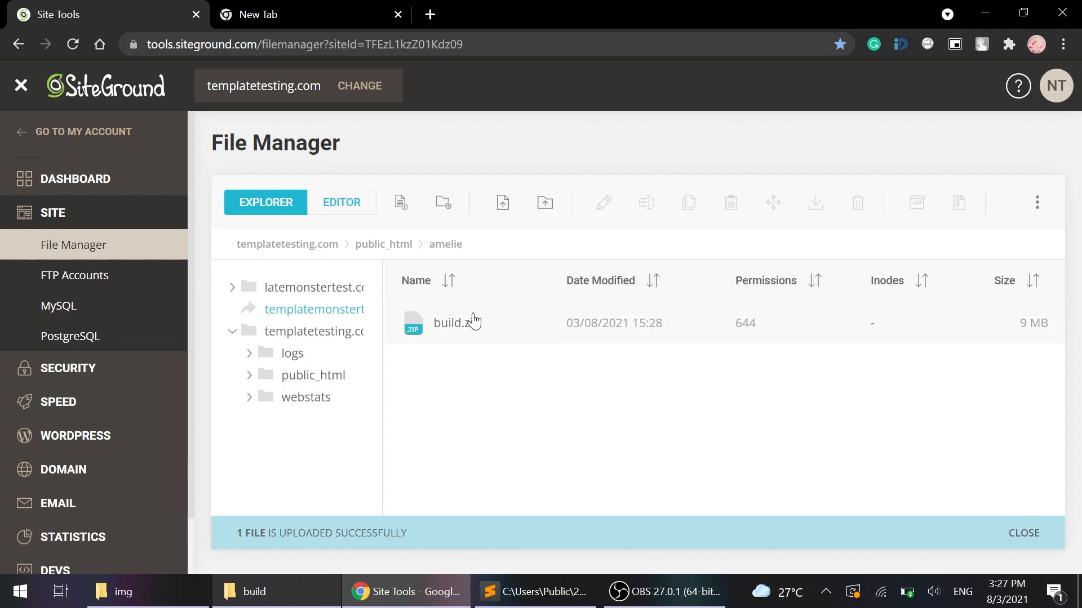
- Extract build.zip on the server and load templatetesting.com/amelie/build/index-2.html live
right_click(454, 323)
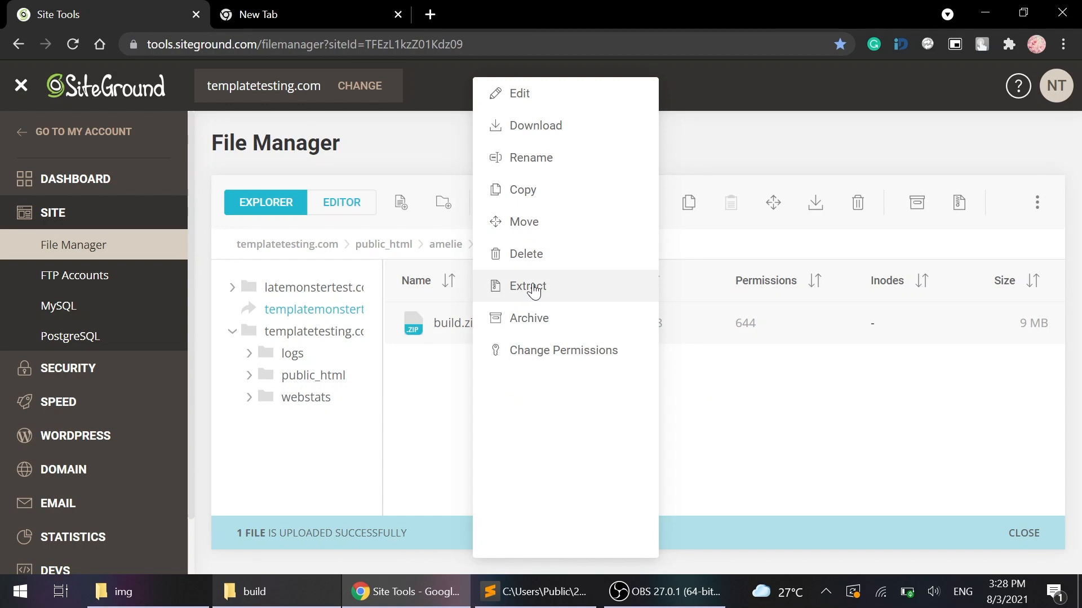
left_click(527, 285)
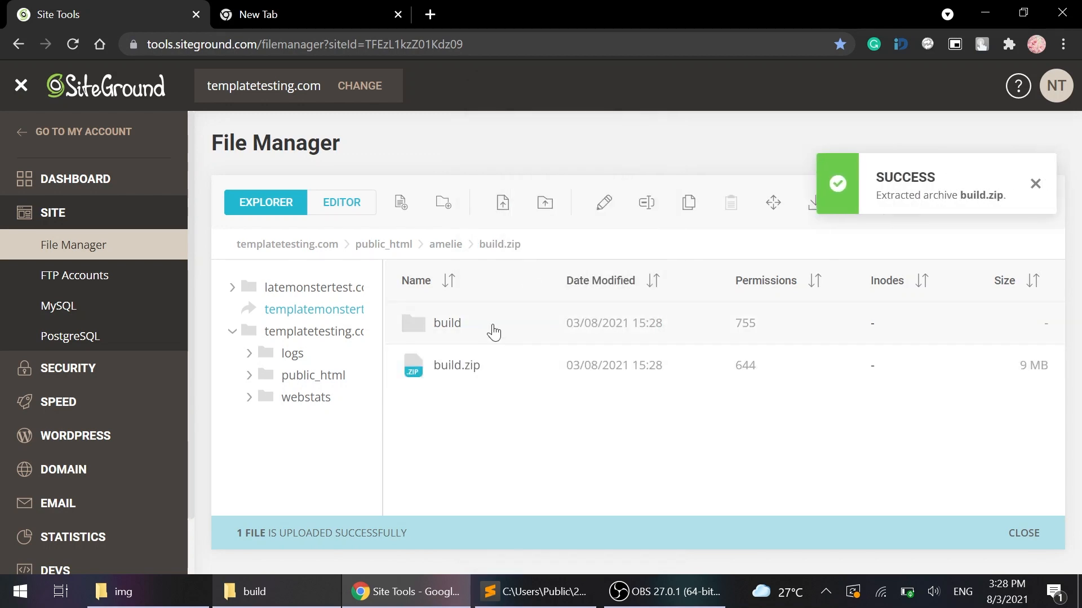
type("https://templatetesting.com/amelie/build/index-2.html")
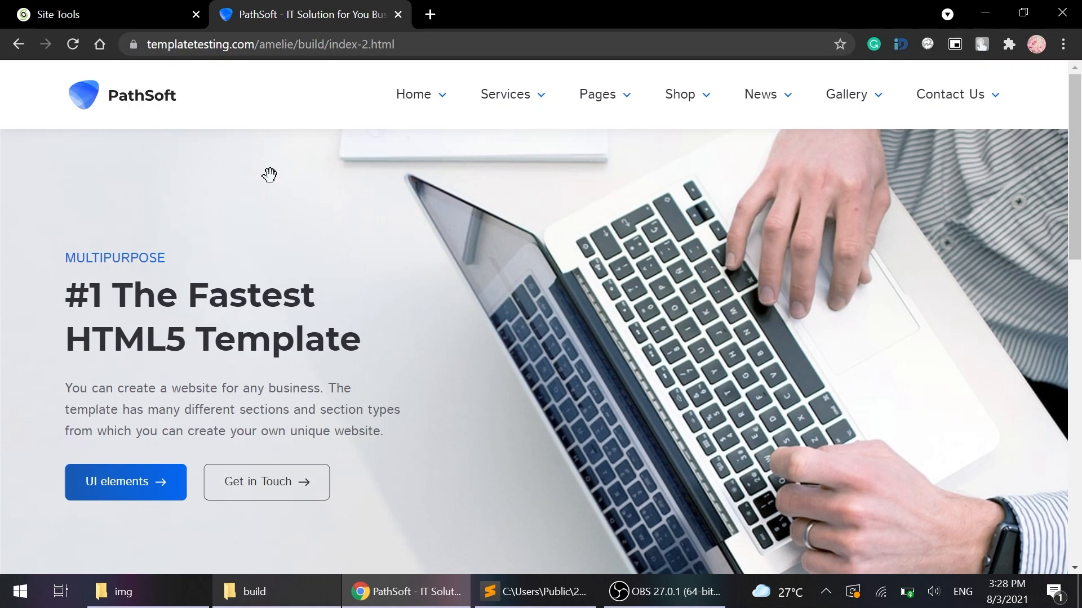
scroll("down", 3)
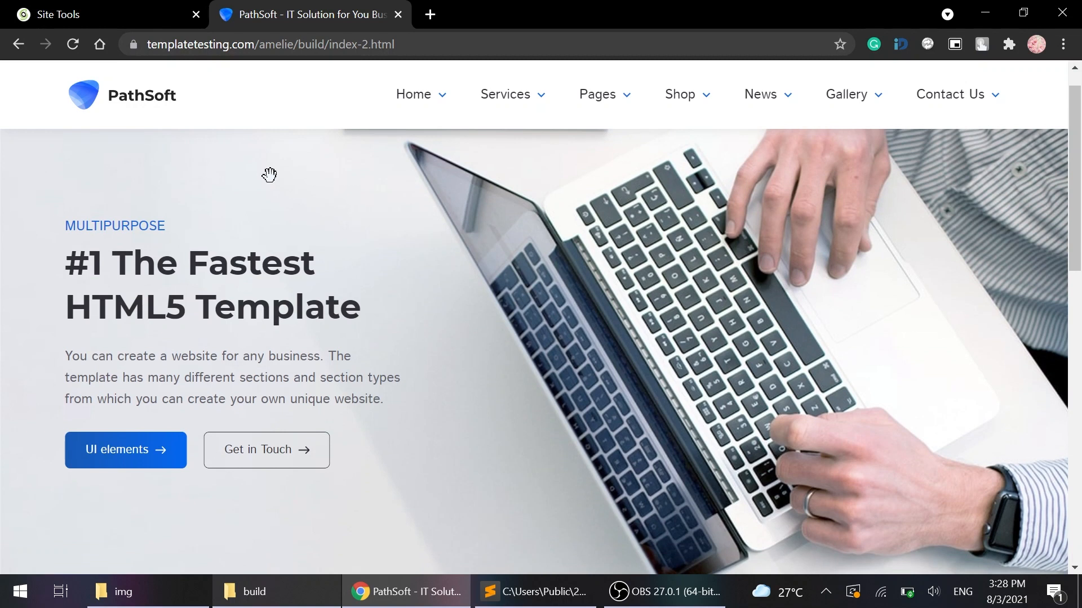
scroll("down", 3)
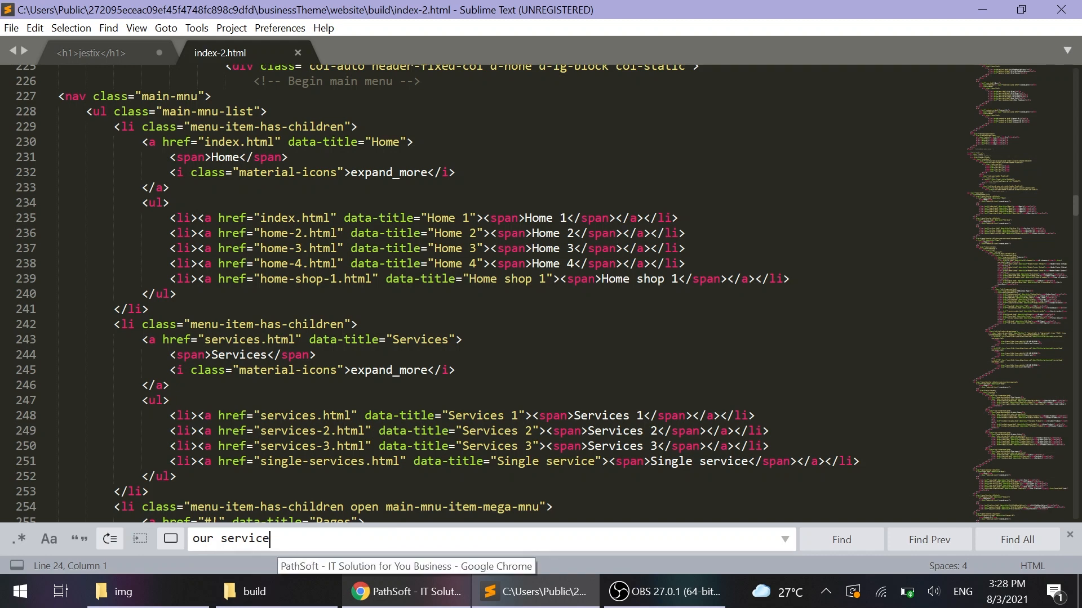
- Replace the Our Services h2 text with 'Sample Text' and save index-2.html
left_click(839, 539)
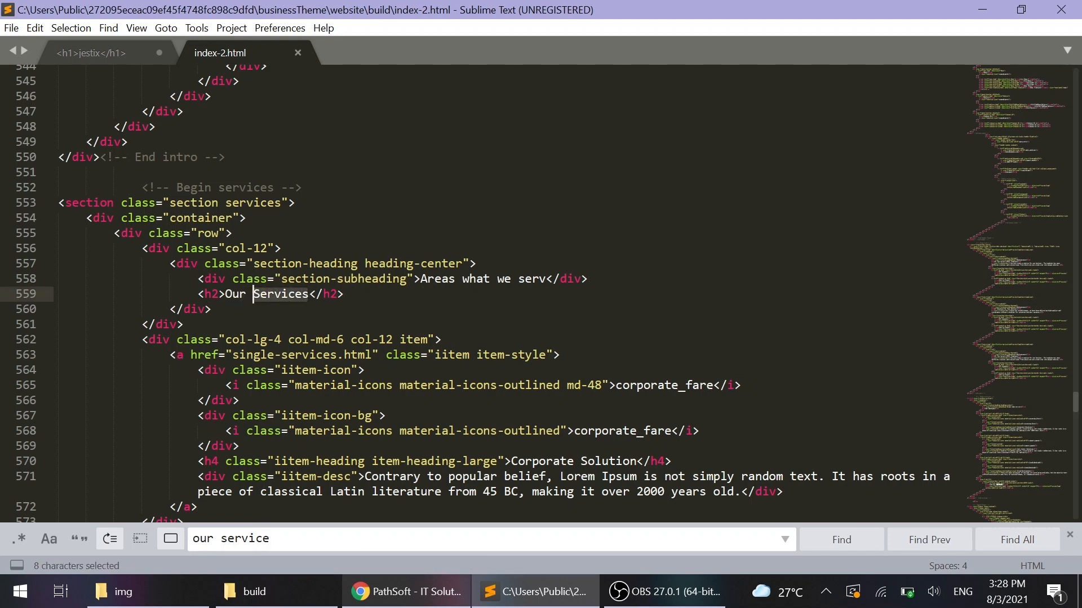
type("Sam</h2>")
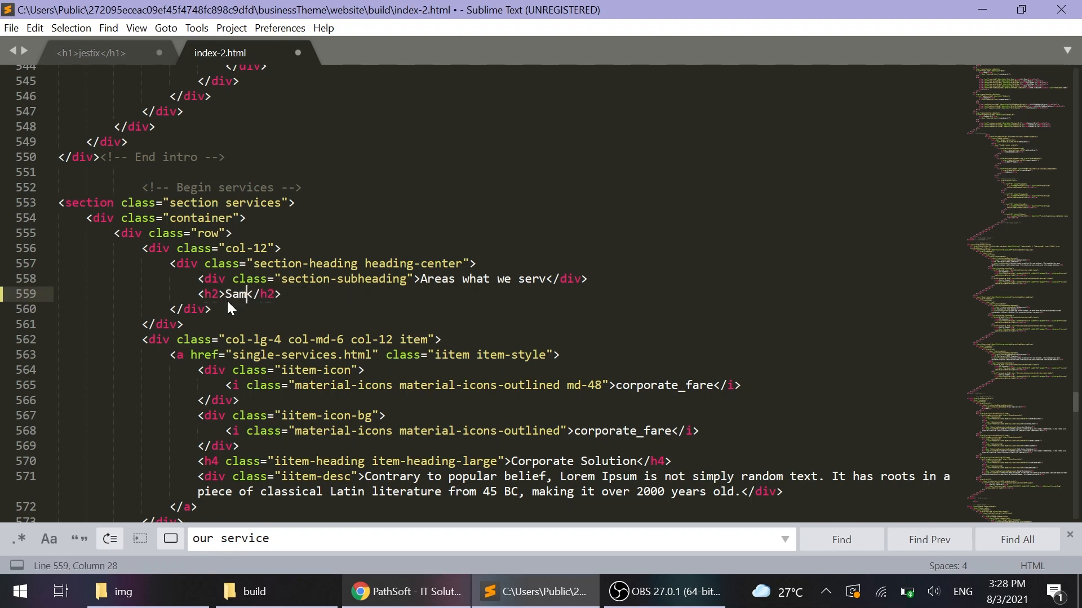
type("pleText")
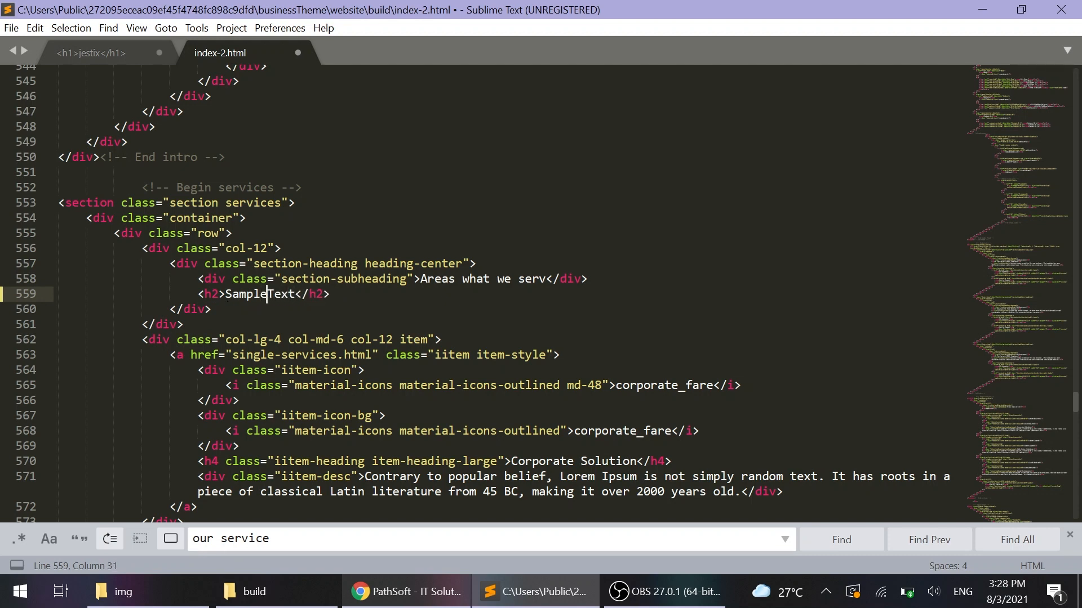
left_click(11, 27)
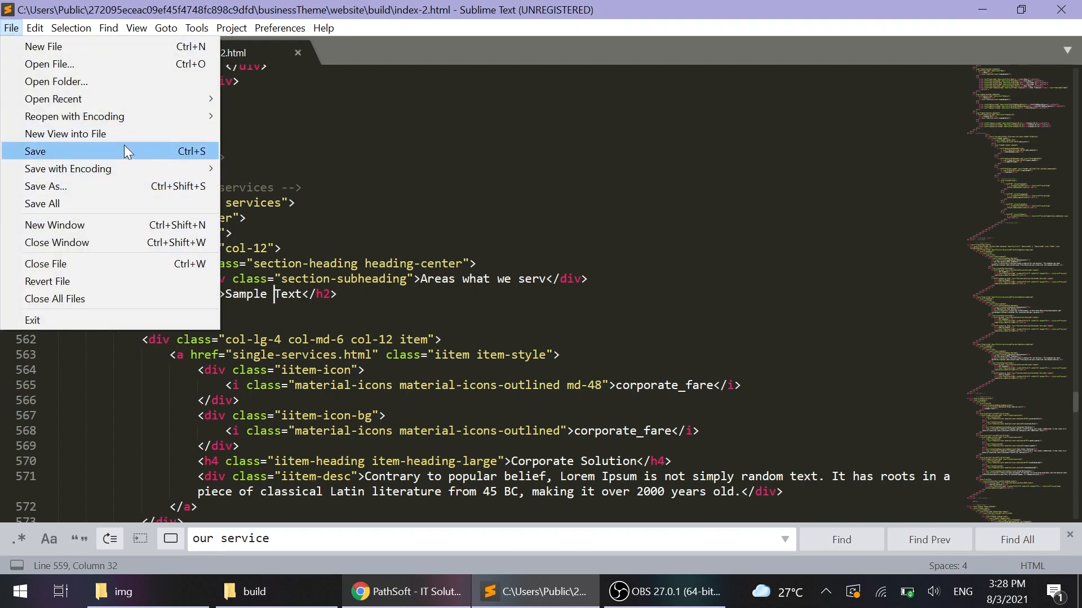
left_click(35, 151)
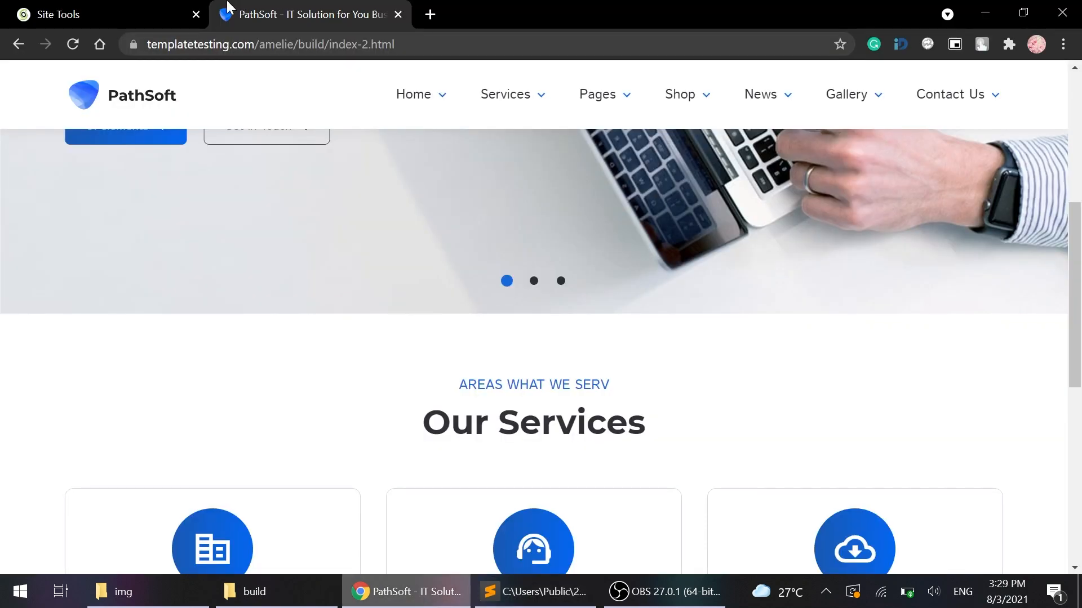
- Upload index-2.html to the server build folder, overwriting the old copy, and return to the live page
left_click(104, 13)
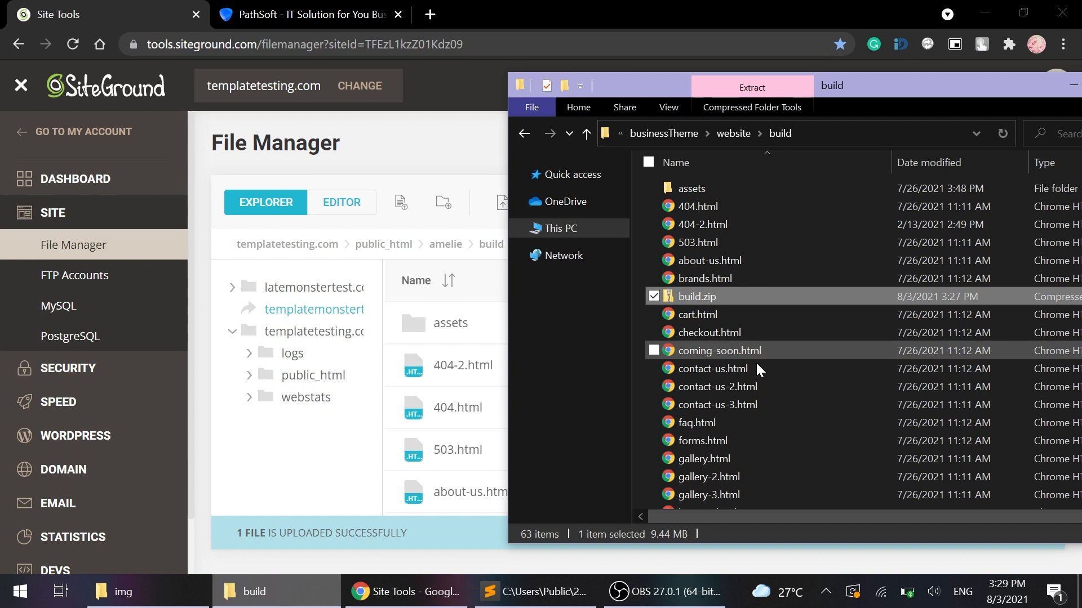
scroll("down", 3)
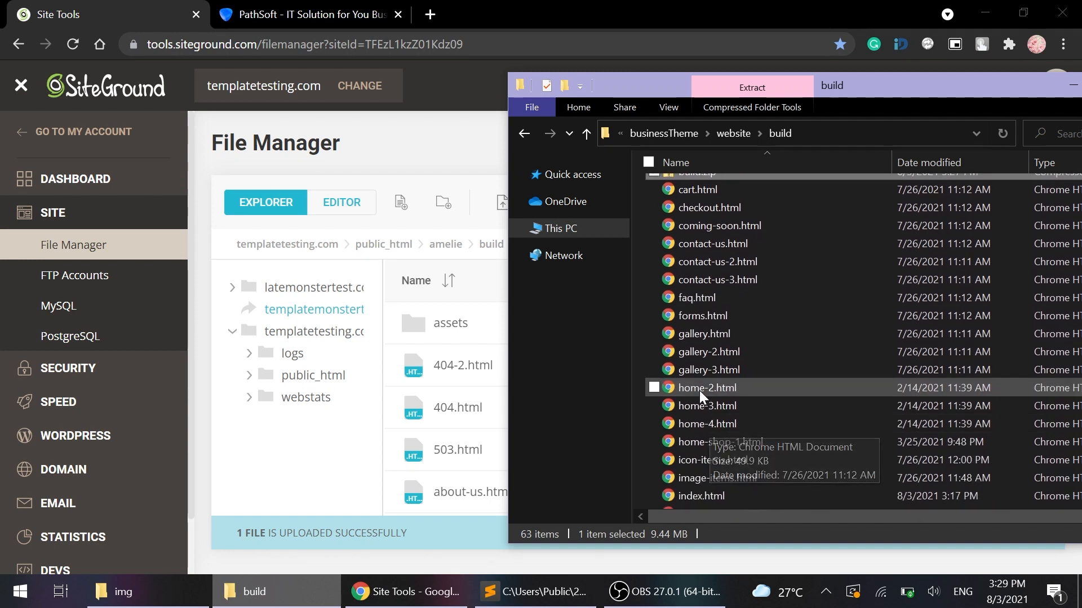
scroll("down", 3)
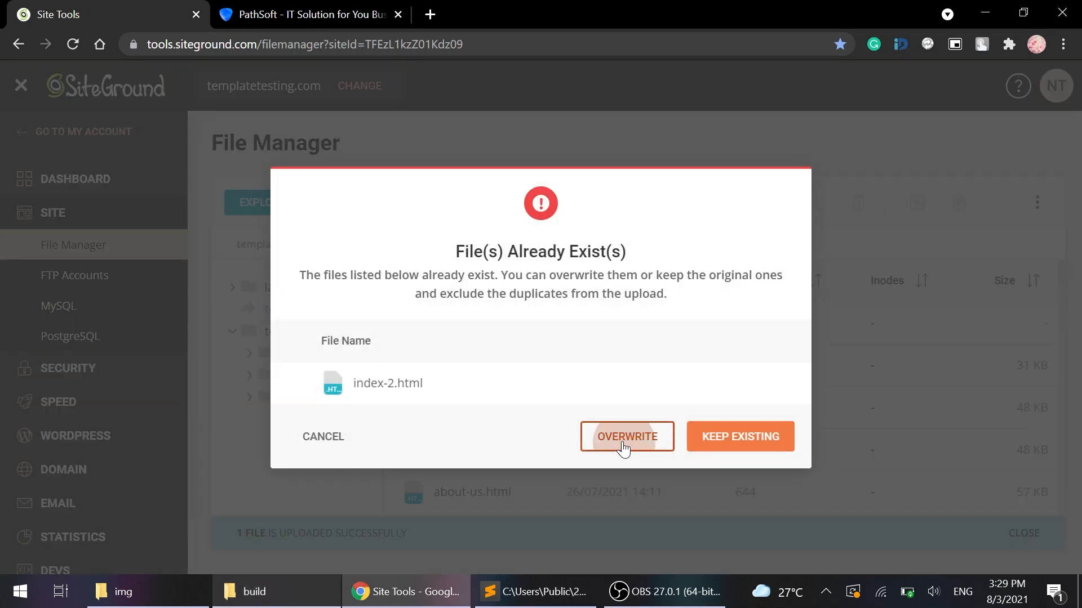
left_click(625, 436)
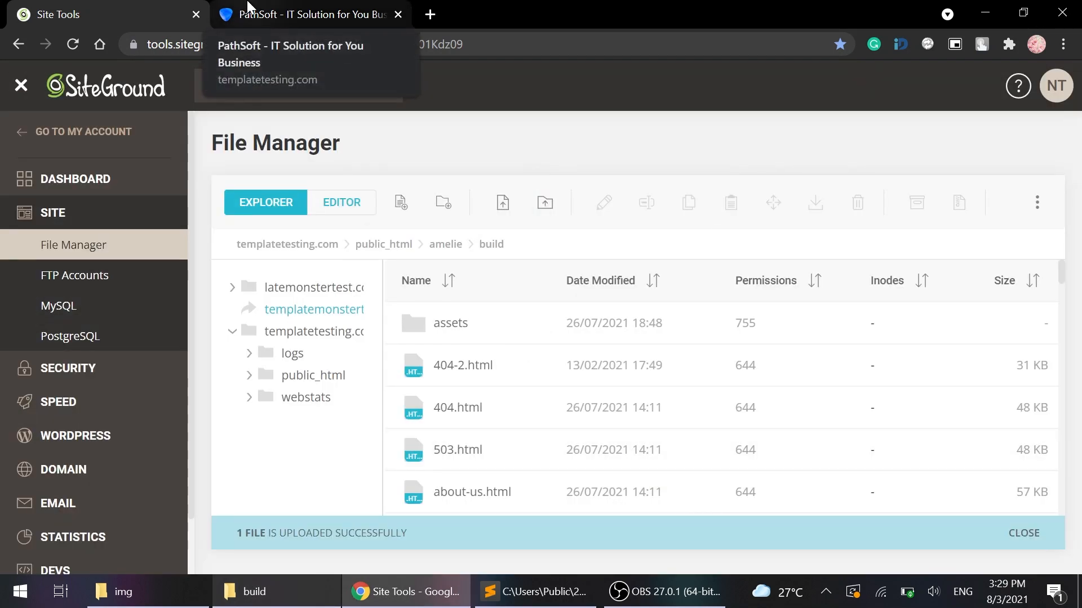
left_click(312, 14)
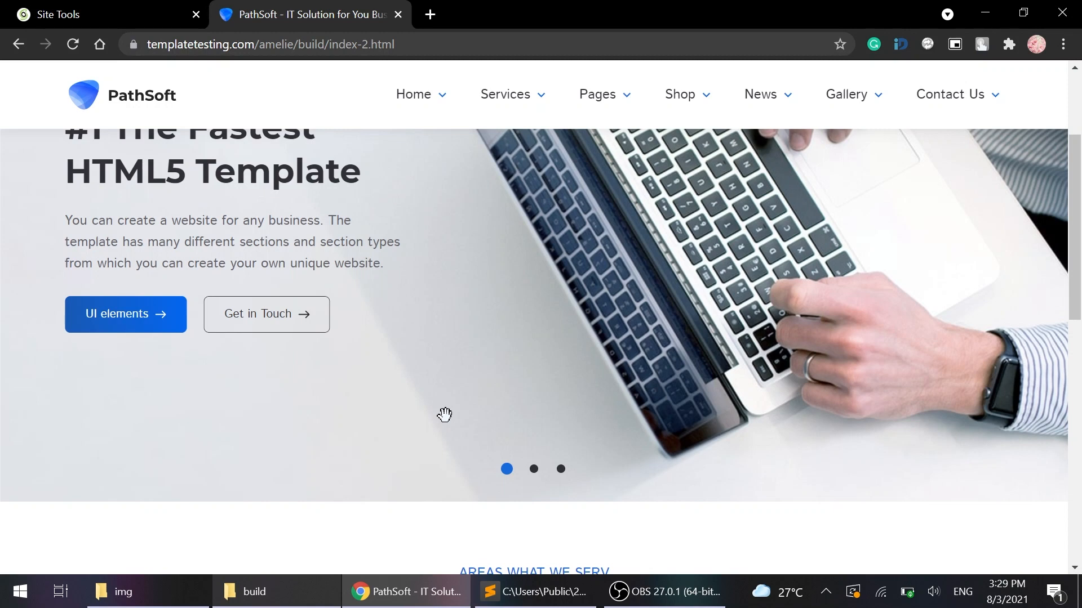
- Inspect the intro slider in DevTools to locate its background image intro-img1.jpg
key("F12")
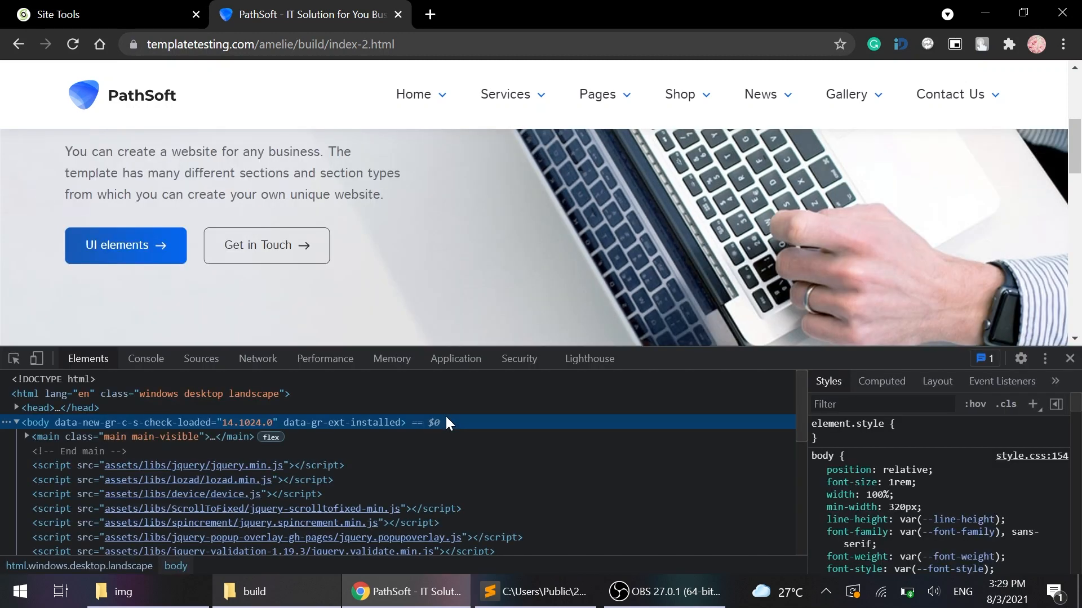
mouse_move(361, 256)
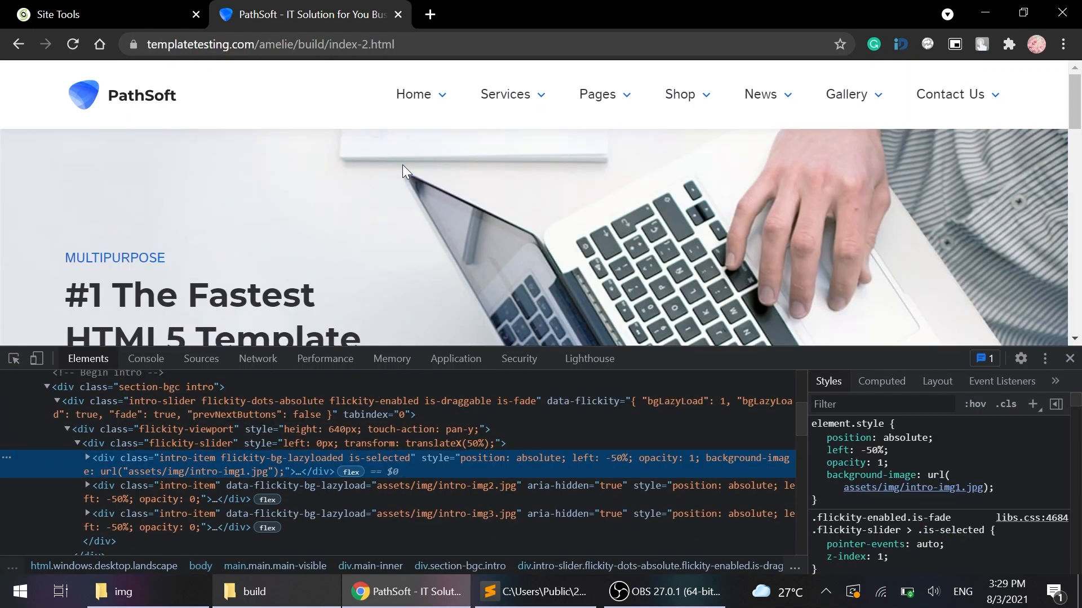
mouse_move(211, 486)
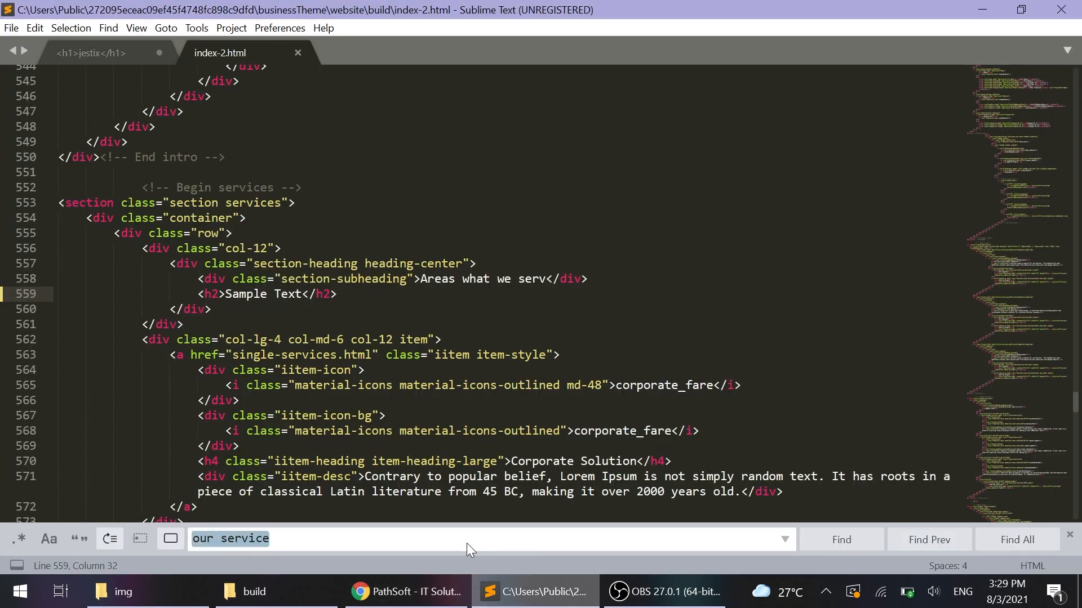
type("into")
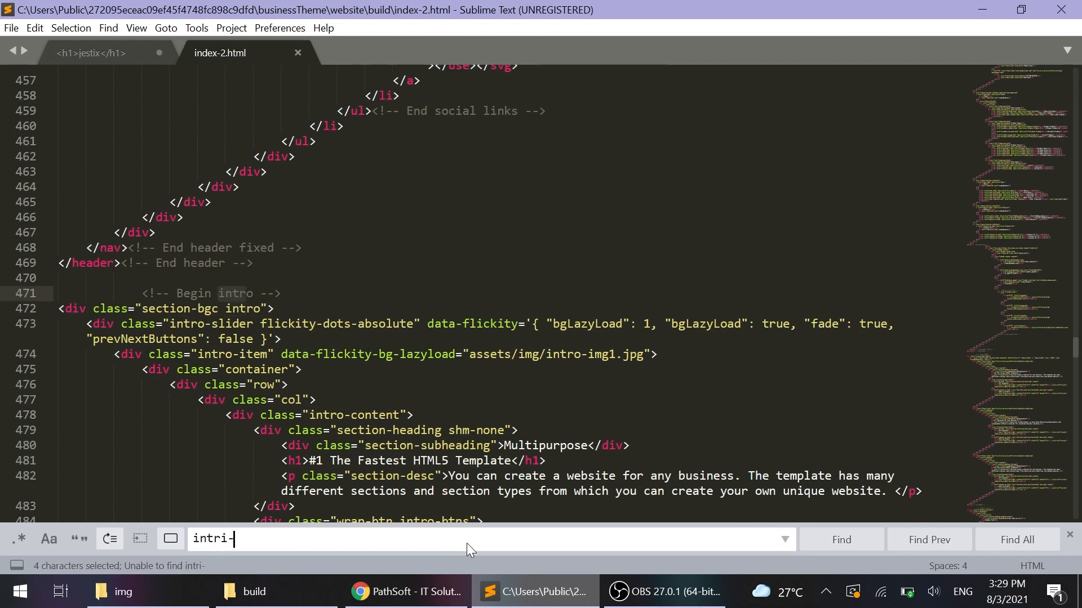
type("img1")
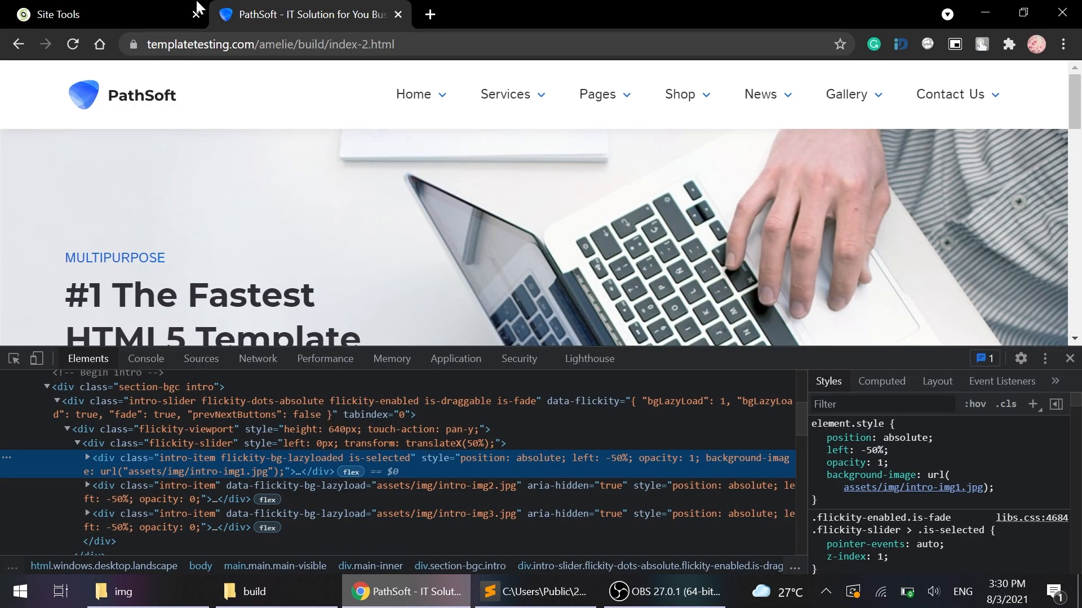
- Set the first intro slide background to assets/img/new-img.jpg and save index-2.html
left_click(90, 14)
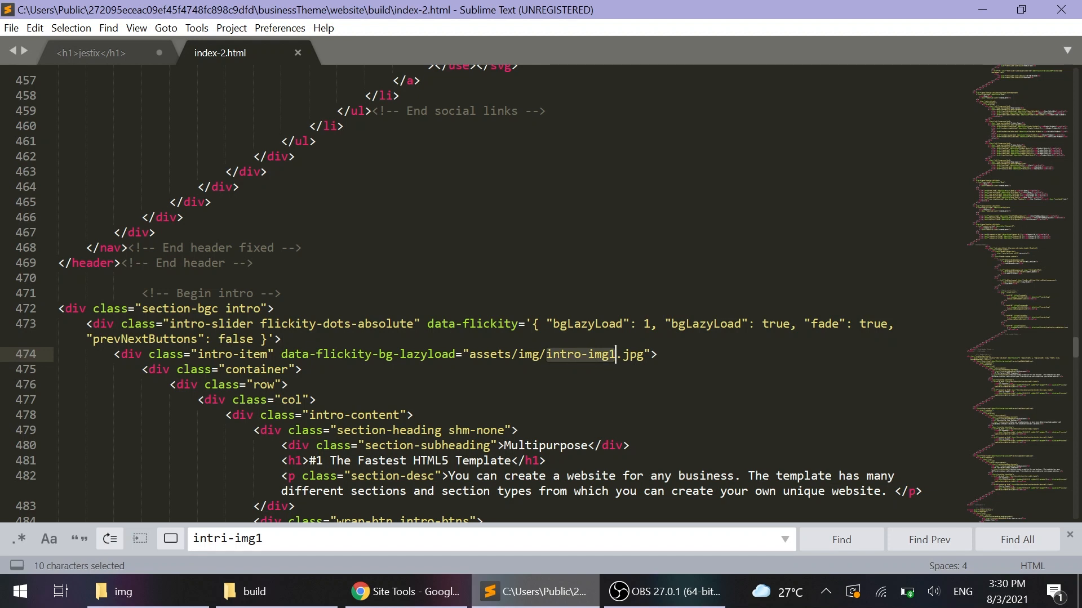
type("new-")
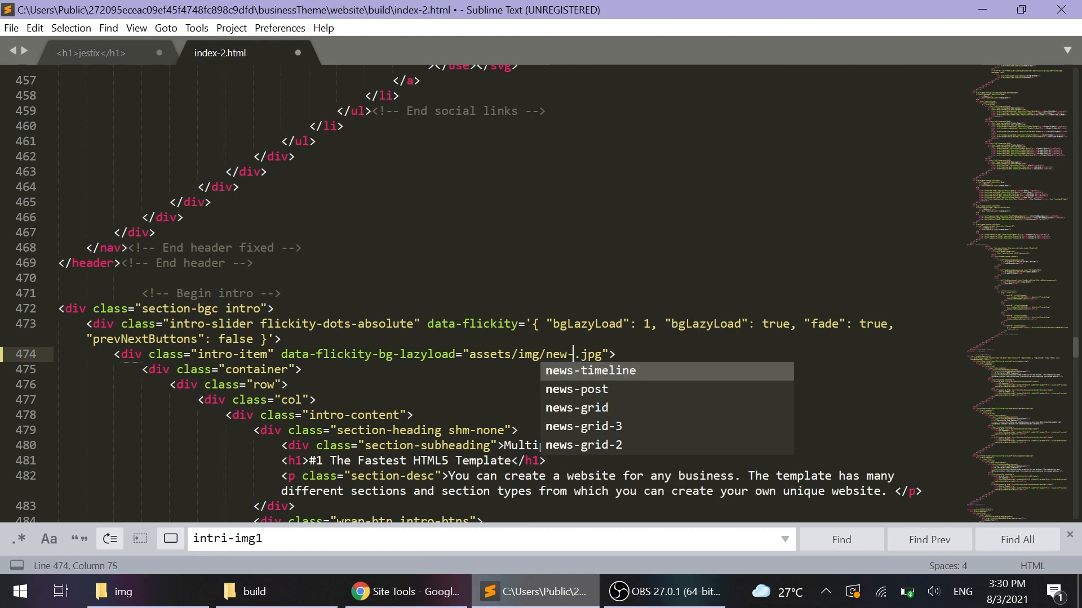
type("img")
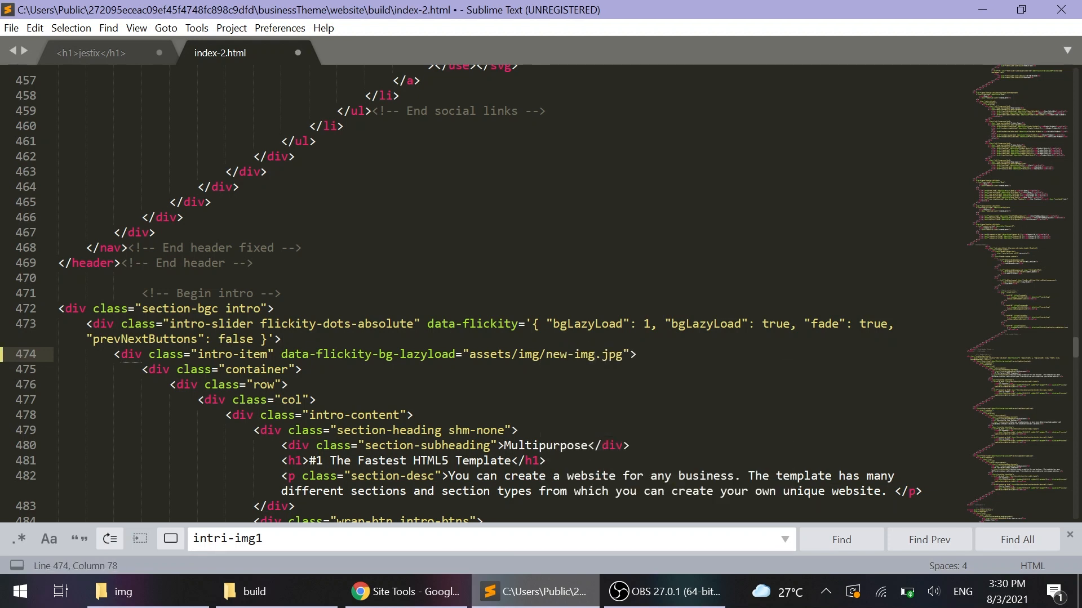
left_click(12, 27)
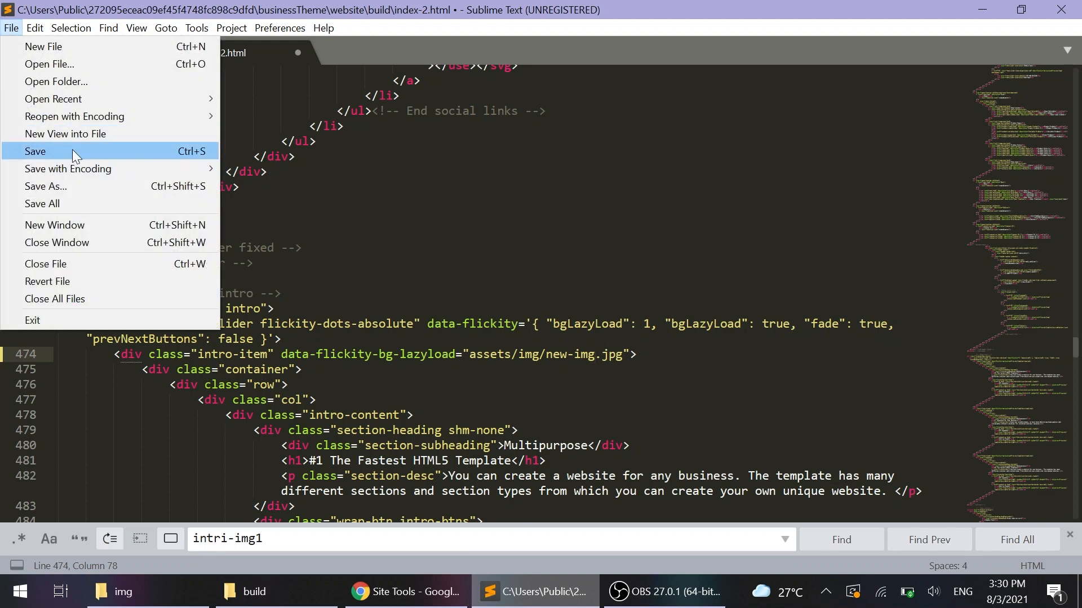
left_click(35, 151)
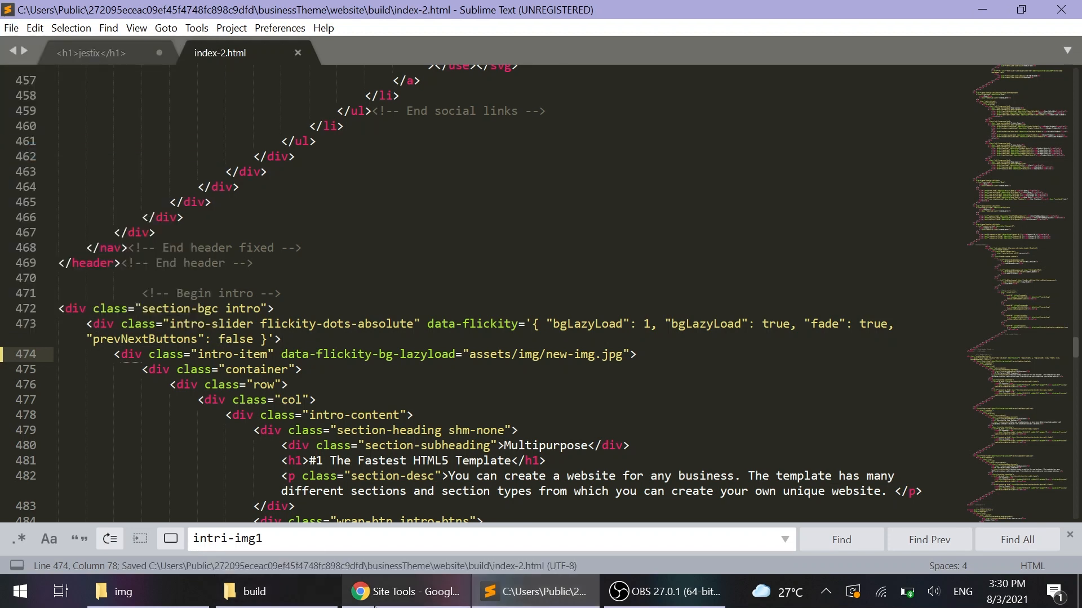
- Upload the edited index-2.html into the server build folder, overwriting the existing file
left_click(407, 591)
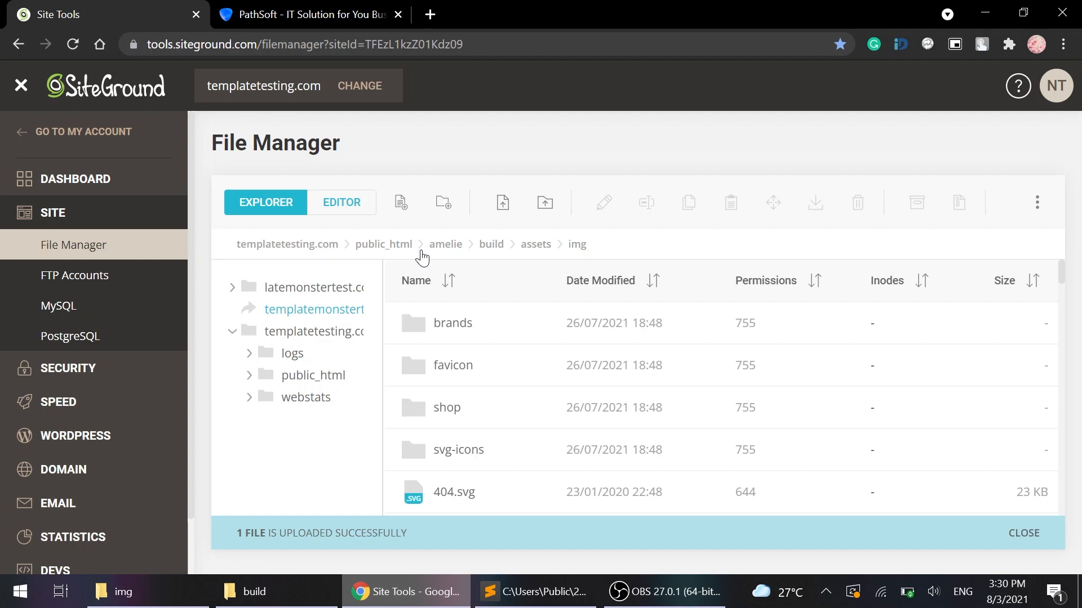
left_click(490, 244)
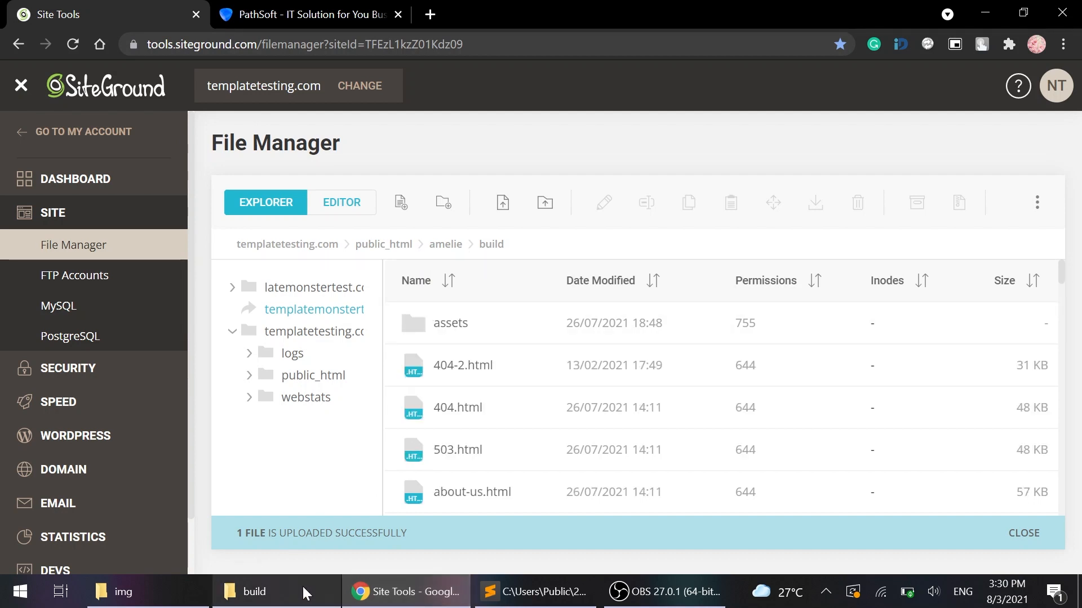
left_click(253, 591)
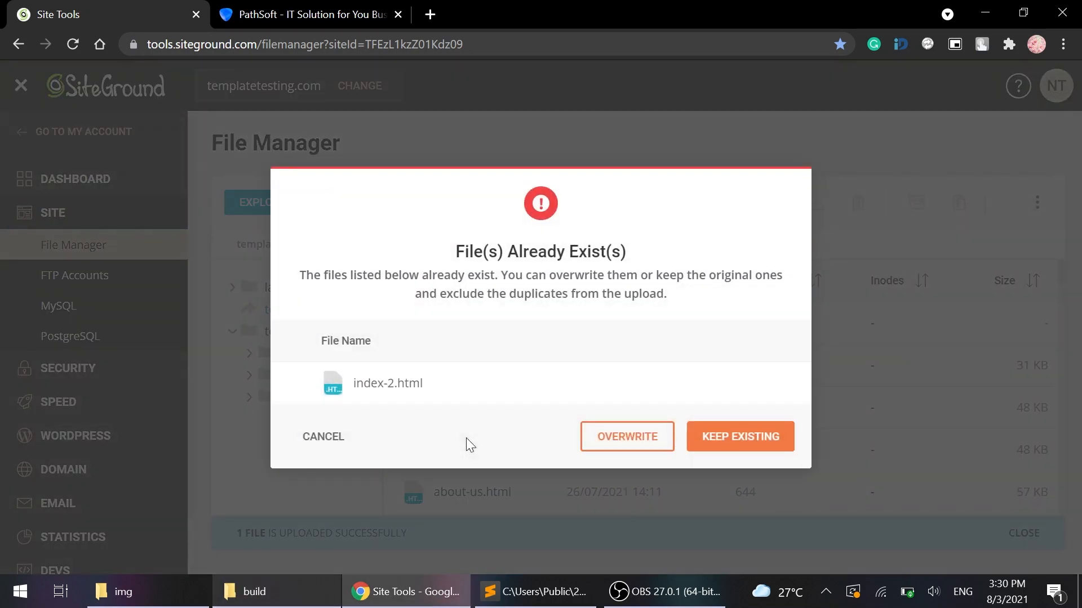
left_click(739, 436)
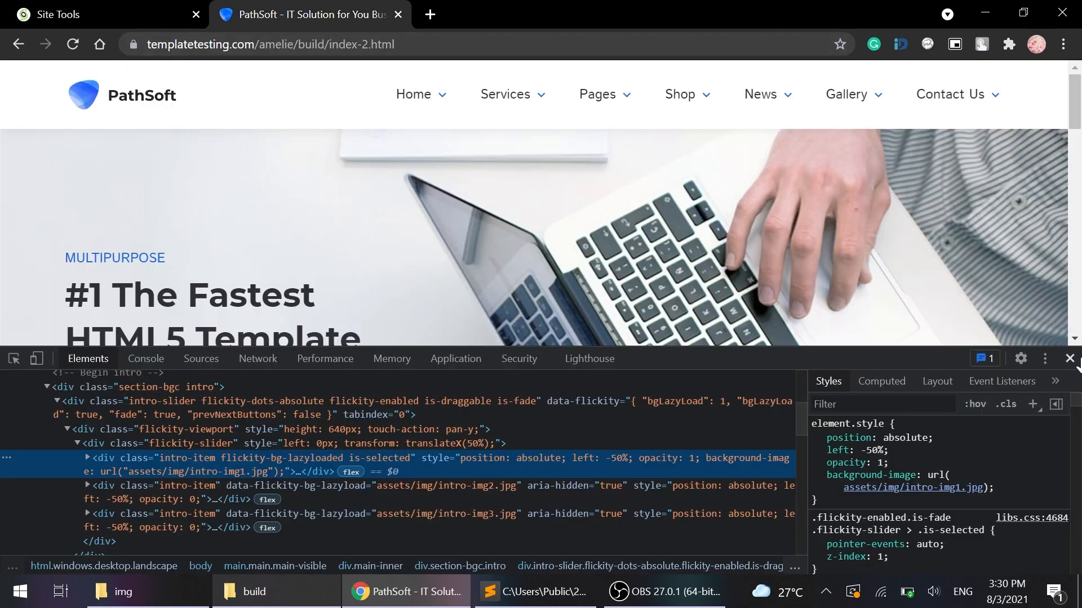
- Close DevTools so the live page shows the new intro hero photo
left_click(73, 44)
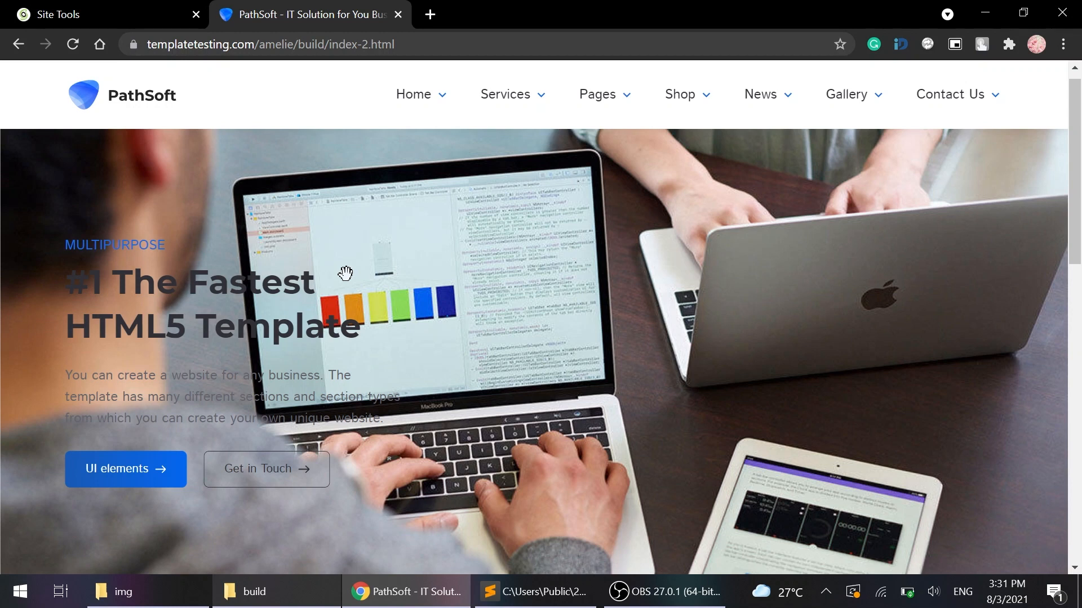
mouse_move(346, 416)
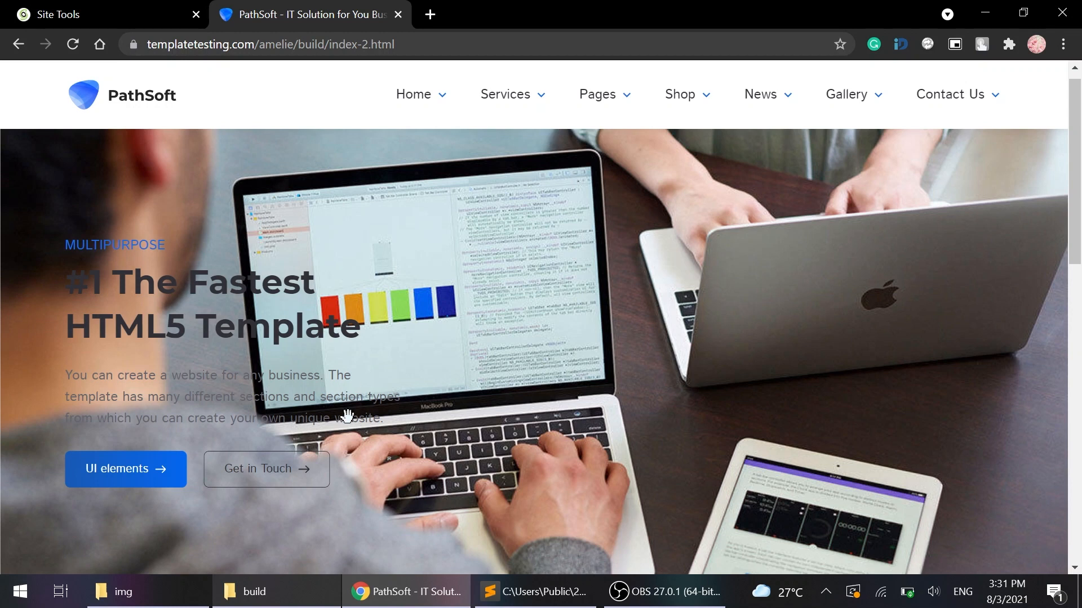
- Scroll to the 'Sample Text' services section and inspect its section.services markup
scroll("down", 3)
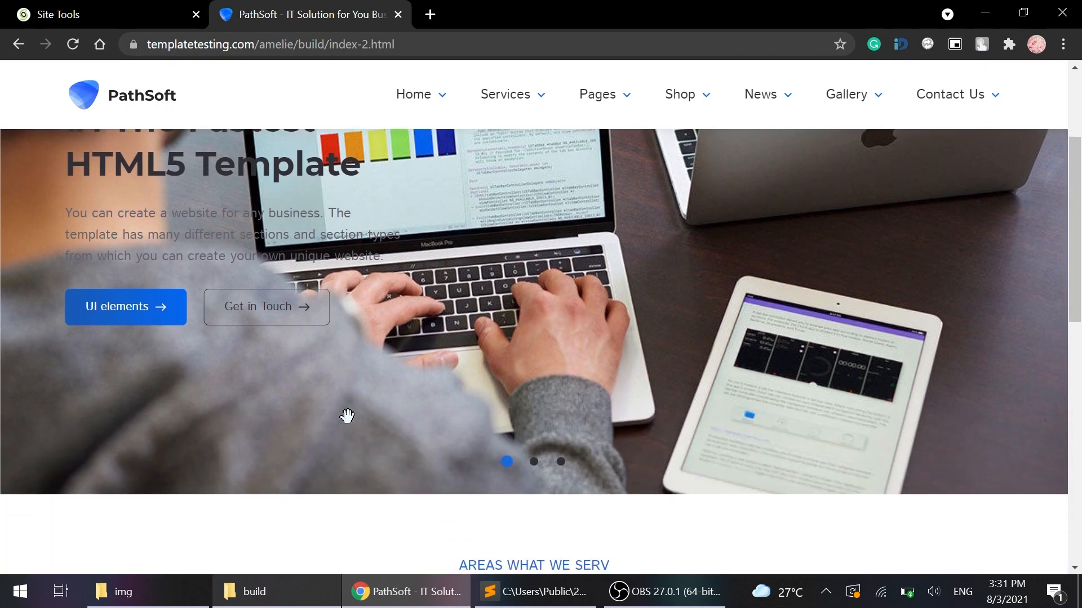
scroll("down", 3)
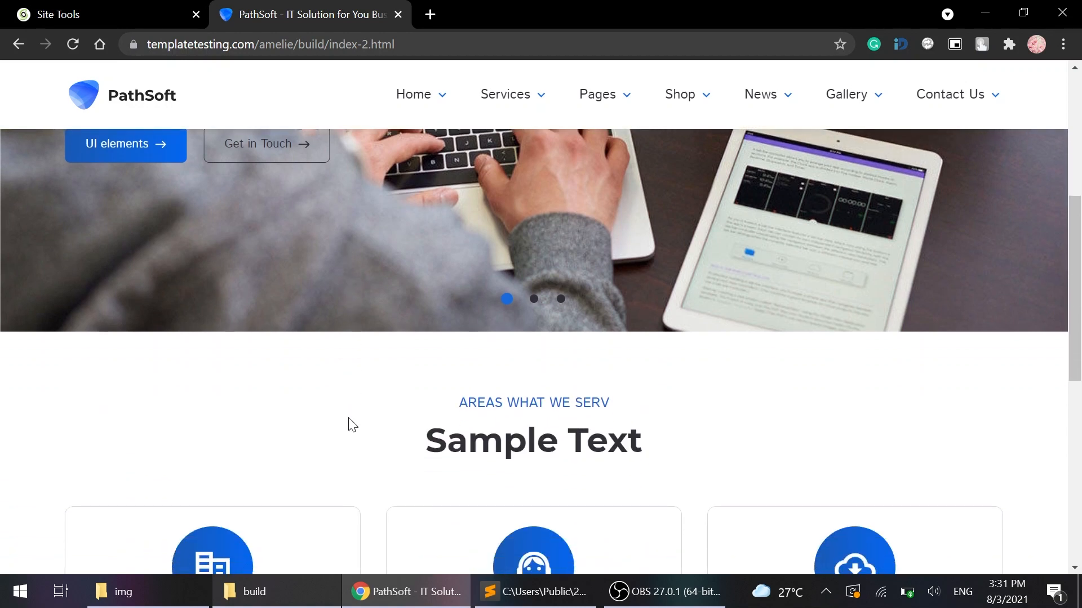
scroll("down", 3)
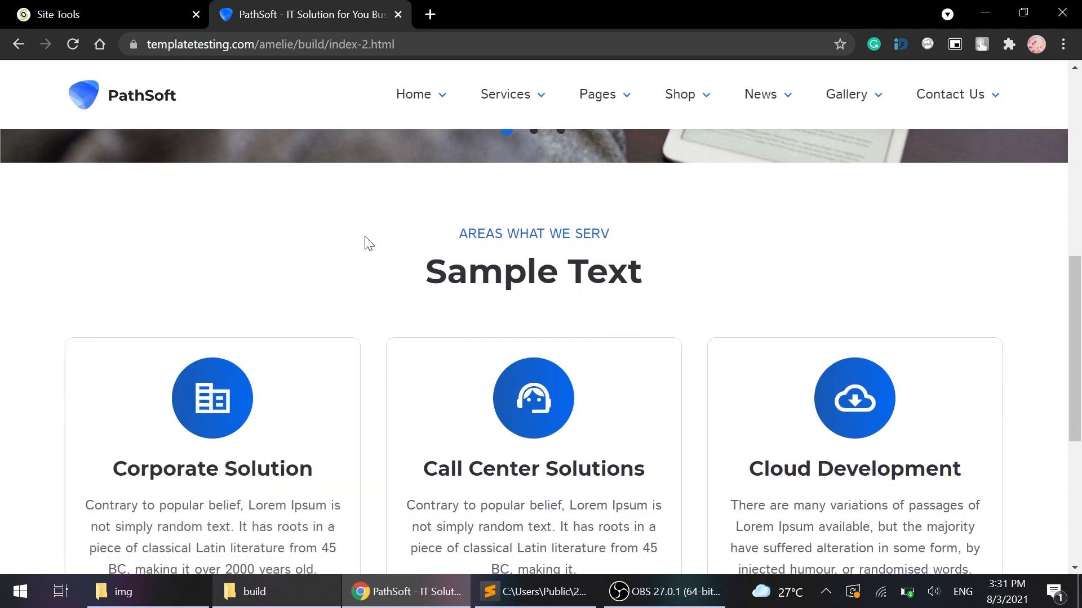
scroll("down", 3)
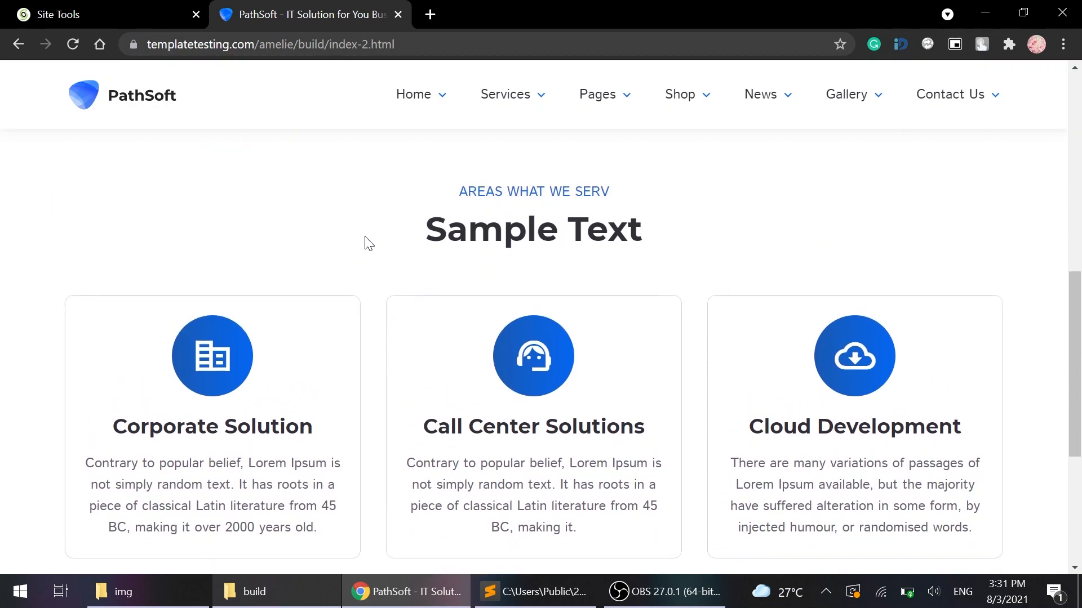
key("F12")
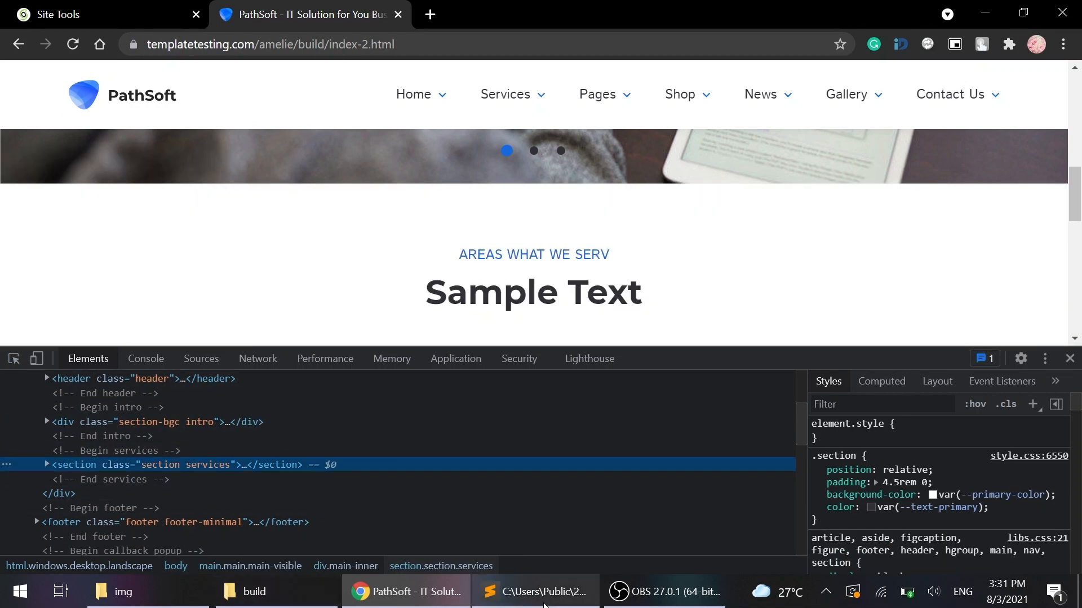
- Comment out the <section class="section services"> opening tag with <!--, save, and return to Chrome
left_click(534, 591)
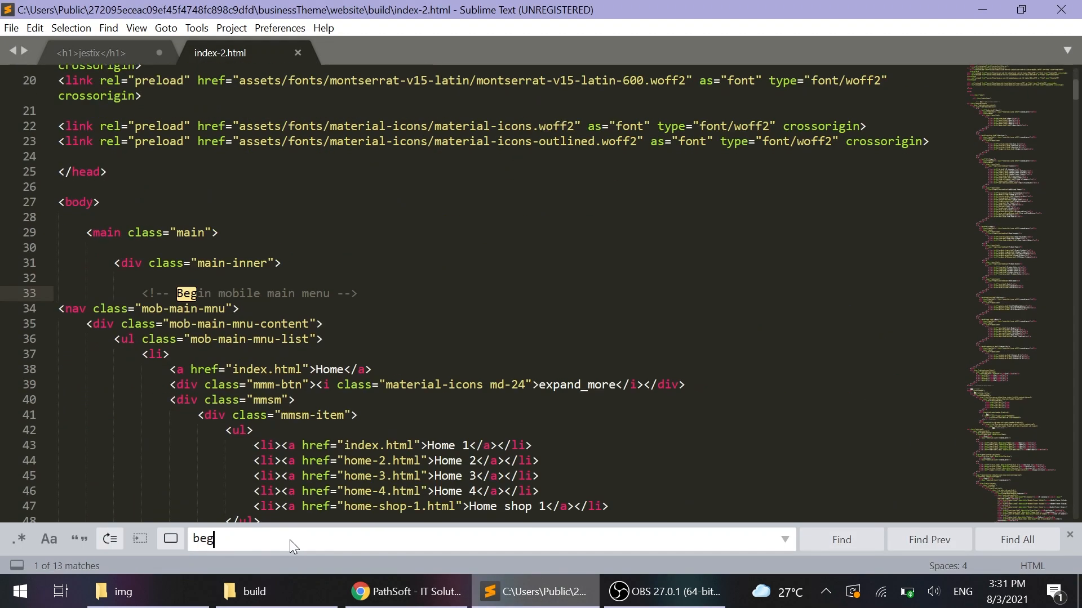
type("in-")
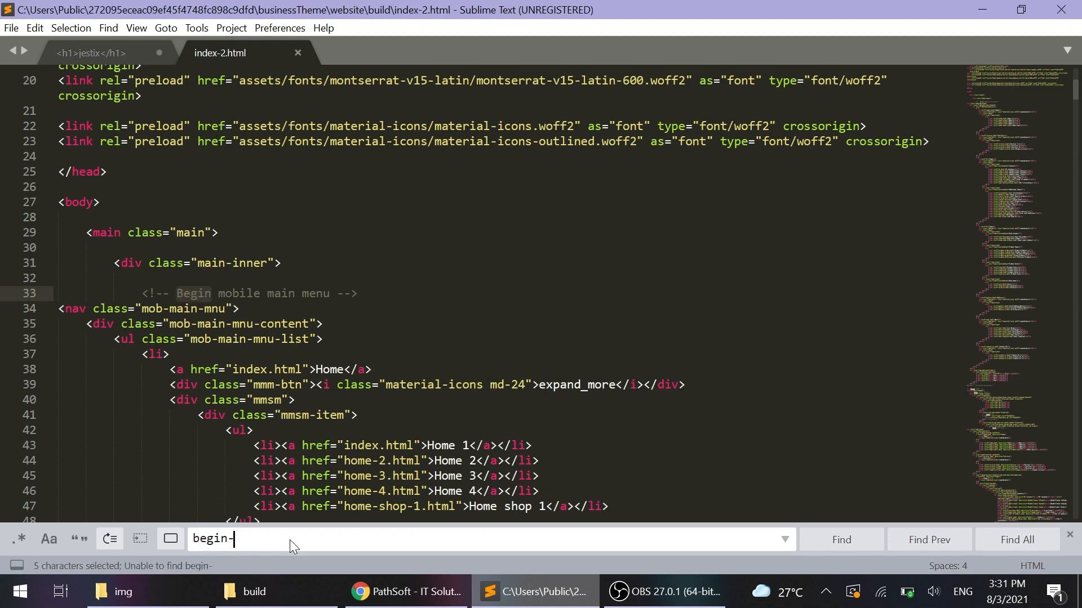
type("servi")
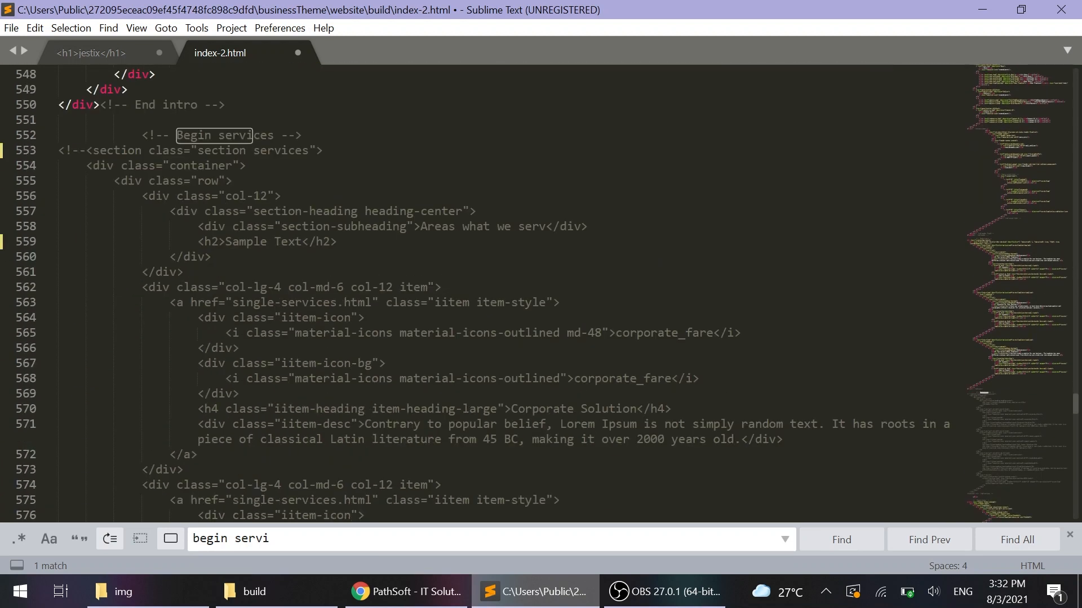
left_click(10, 27)
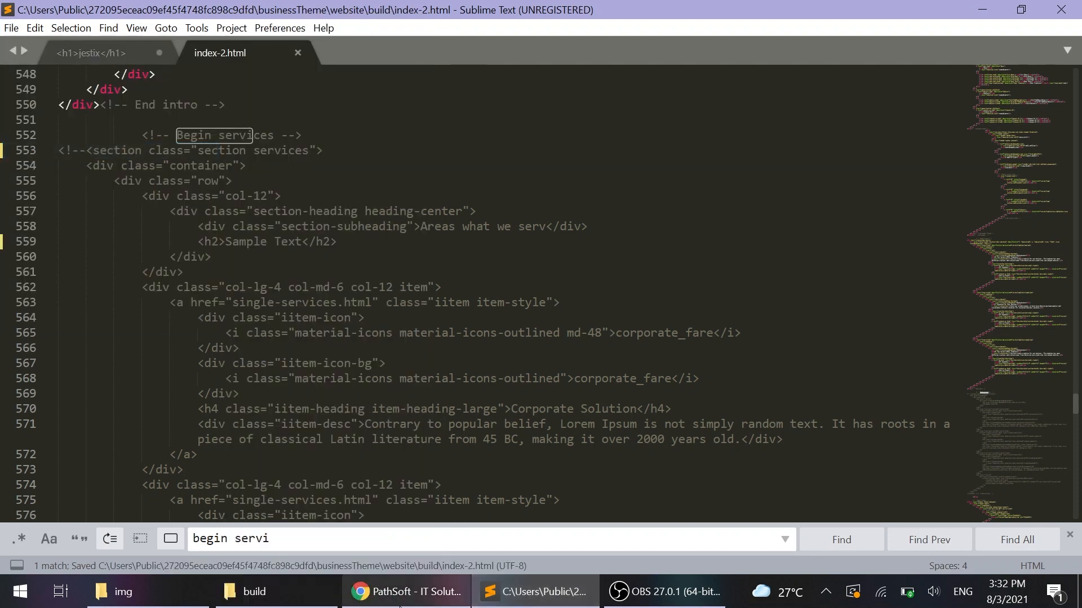
left_click(406, 592)
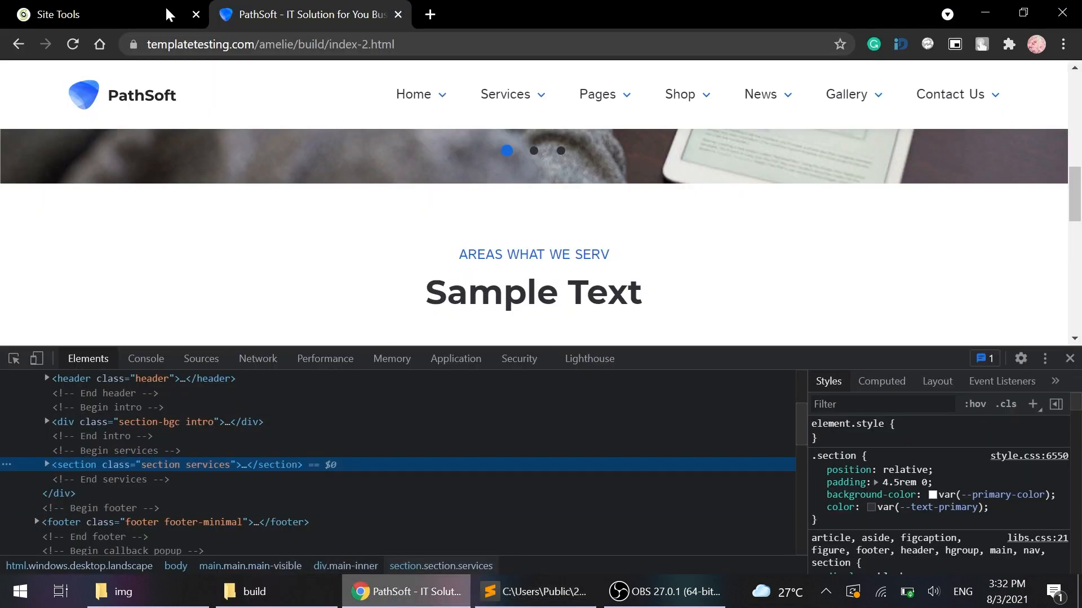
- Upload the rebuilt file into the build folder and reload the live PathSoft page
left_click(82, 14)
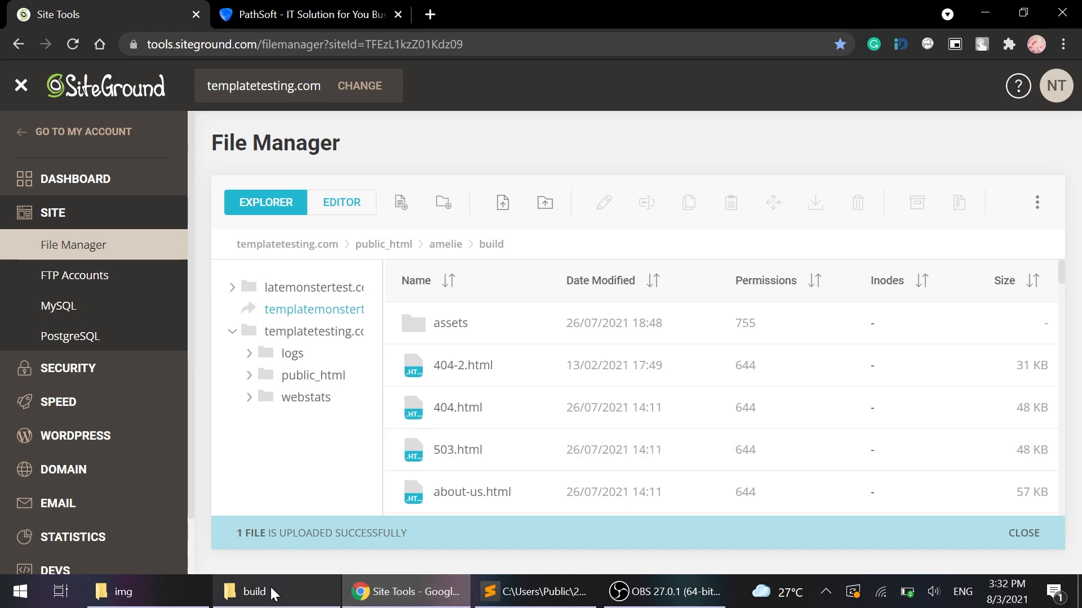
left_click(254, 591)
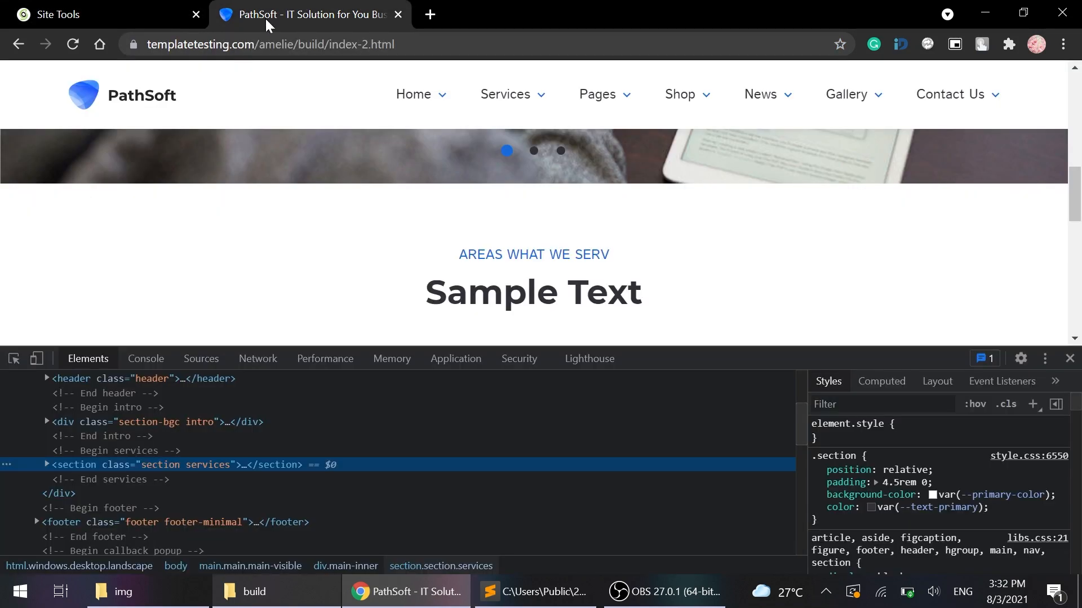
left_click(1068, 358)
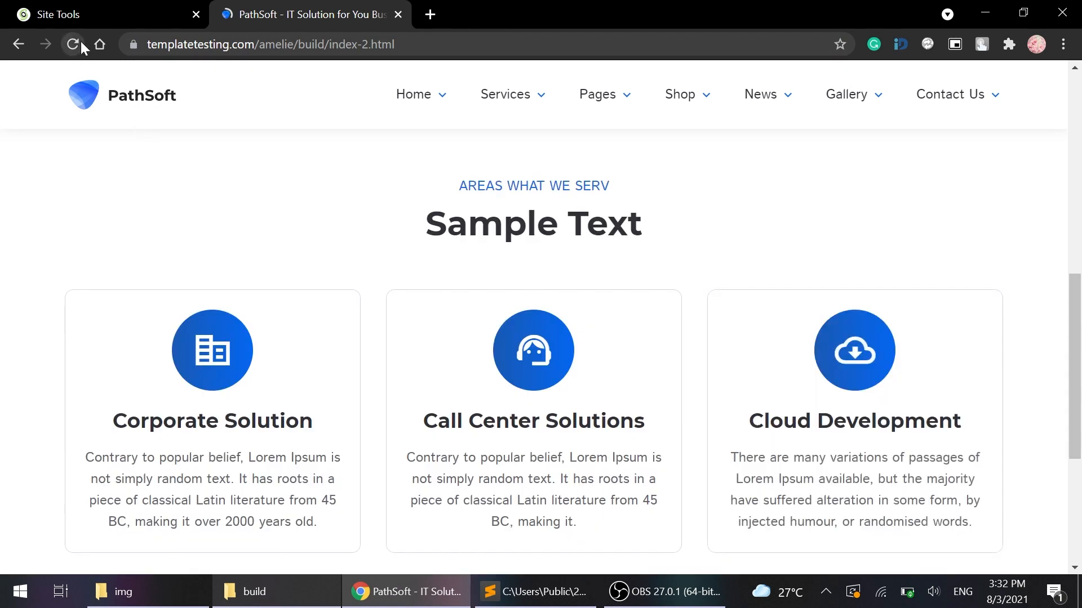
left_click(73, 44)
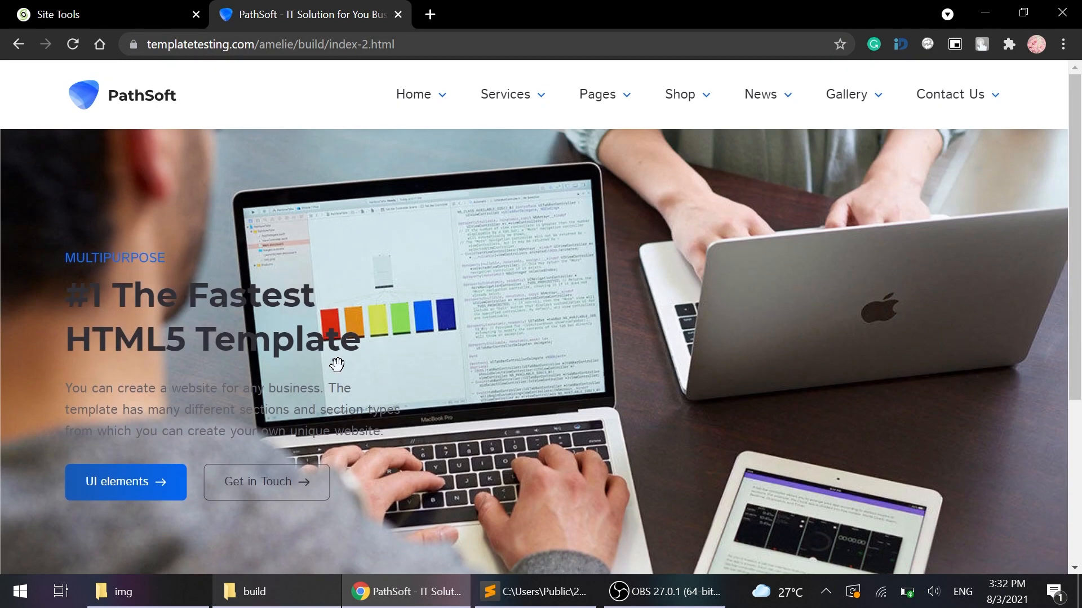
scroll("down", 3)
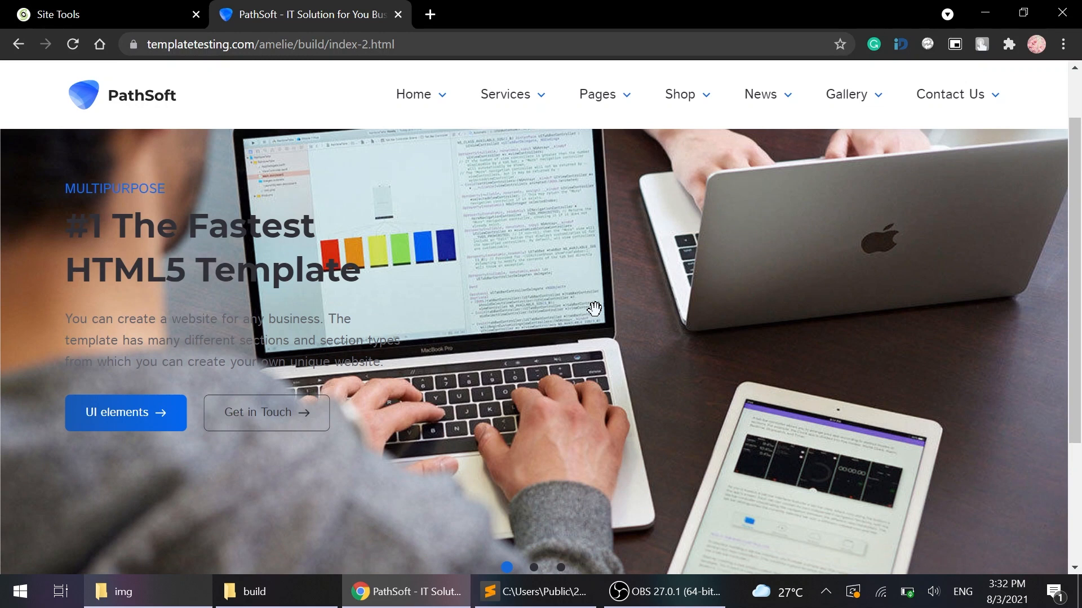
mouse_move(91, 8)
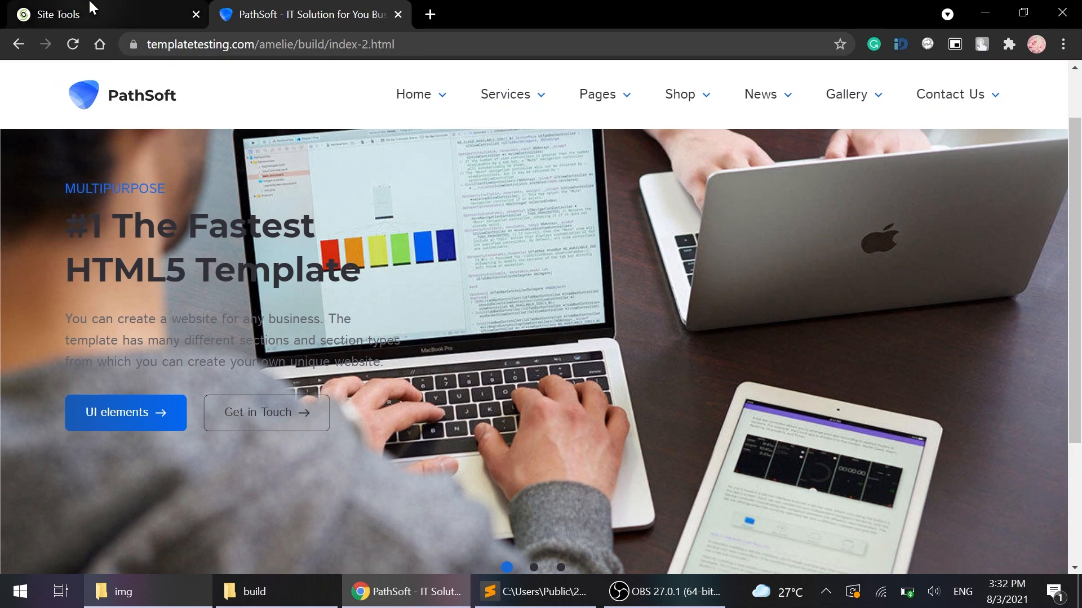
- Drag the new favicon.ico into assets/img/favicon, overwriting the old one, and return to the live page
left_click(97, 14)
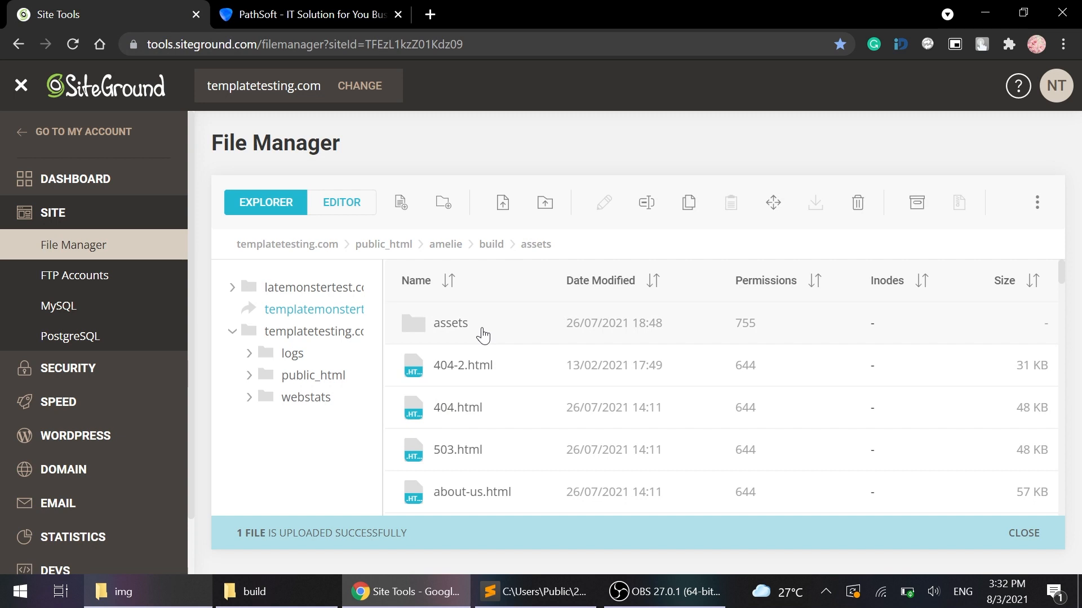
double_click(449, 323)
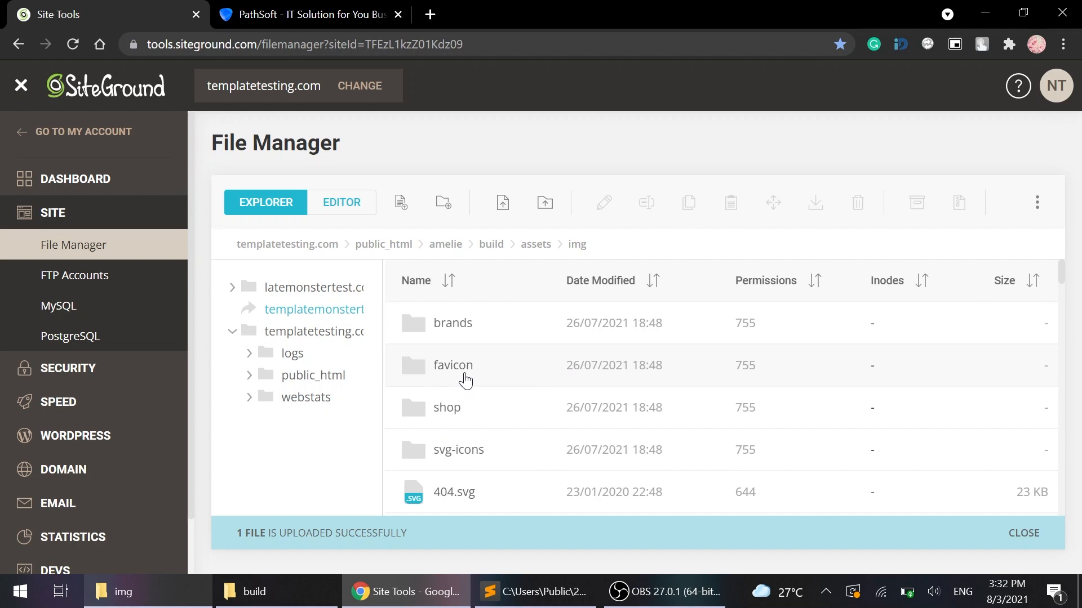
double_click(452, 365)
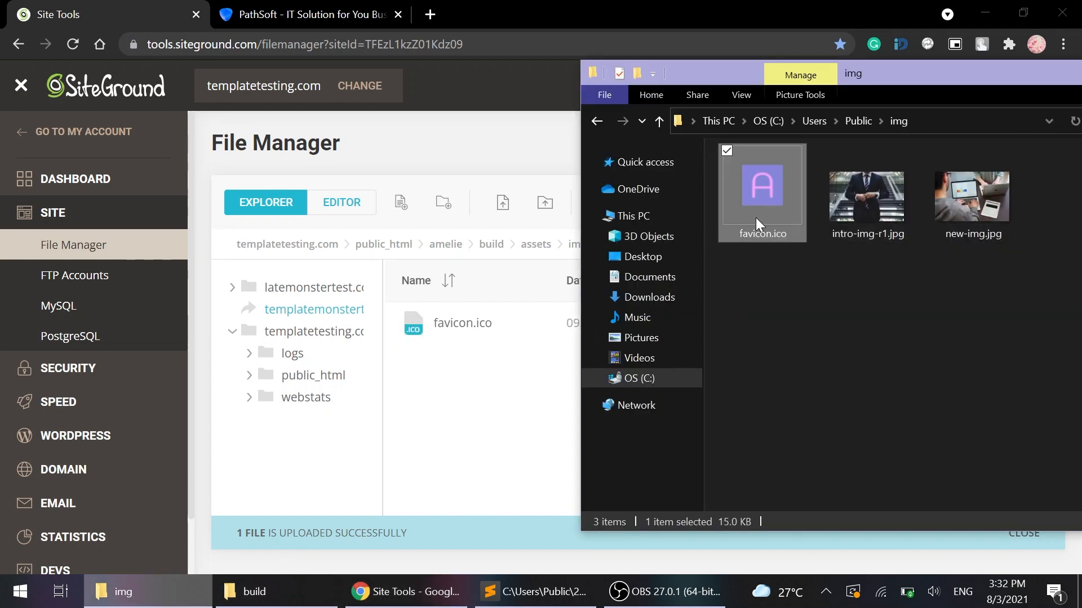
left_click_drag(761, 186, 486, 345)
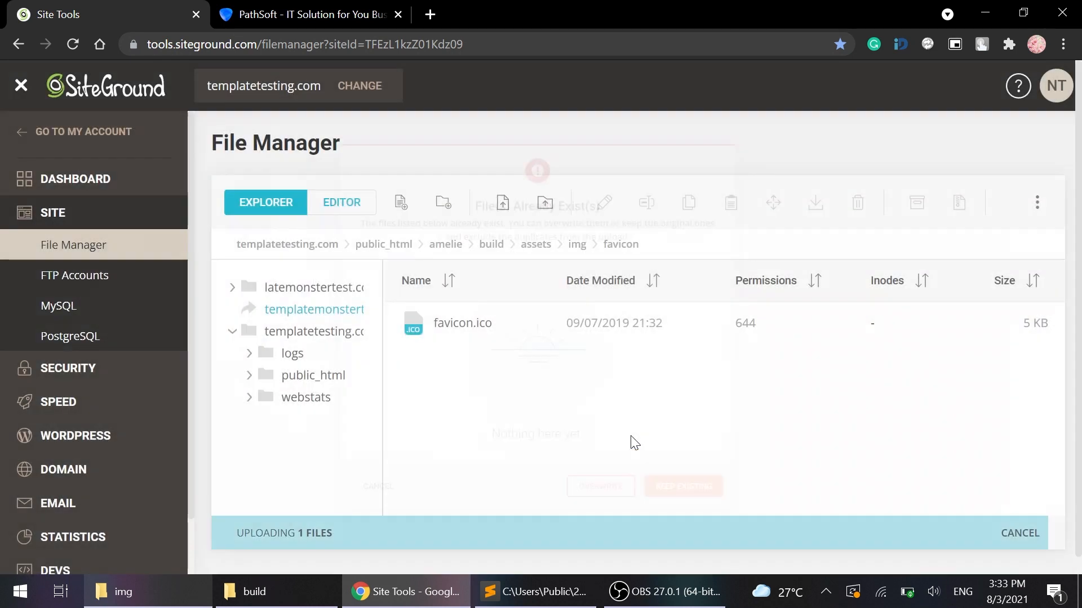
left_click(309, 14)
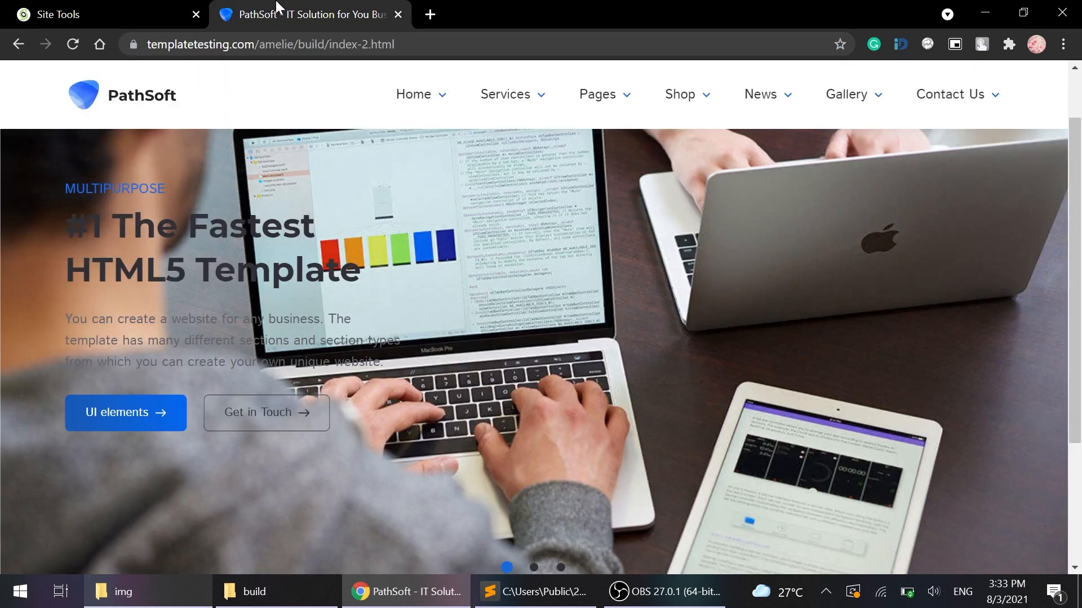
- Reload the PathSoft page to see the purple A favicon and scroll to the footer copyright
left_click(73, 44)
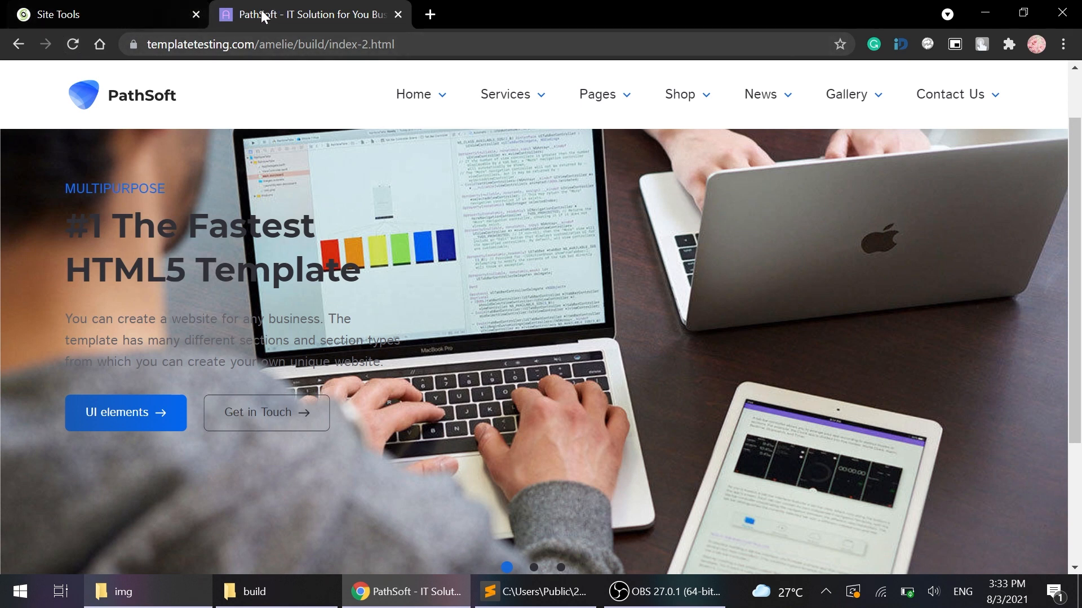
scroll("down", 3)
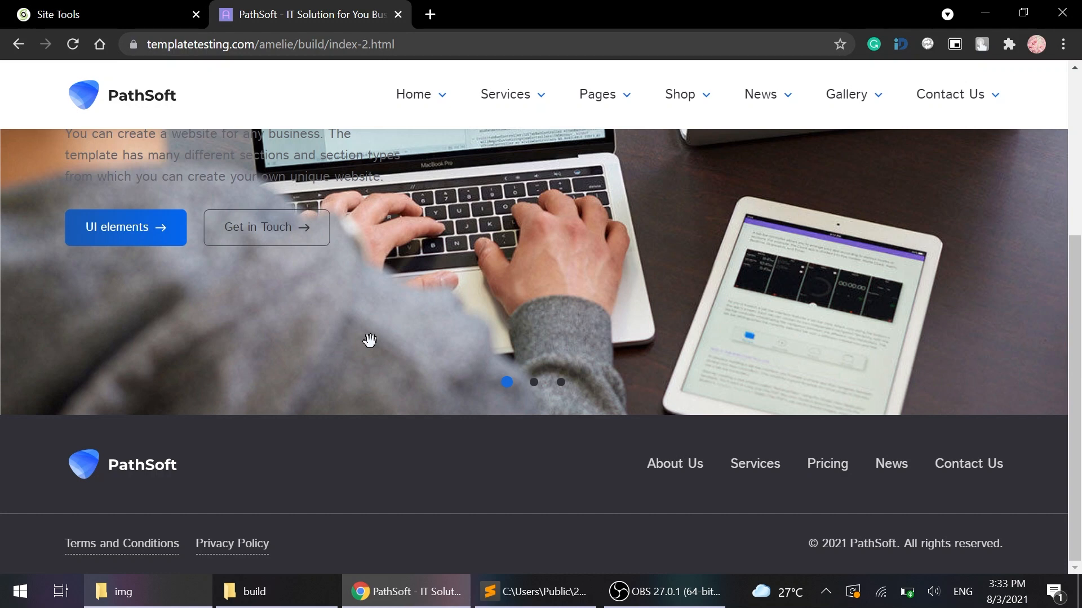
mouse_move(450, 526)
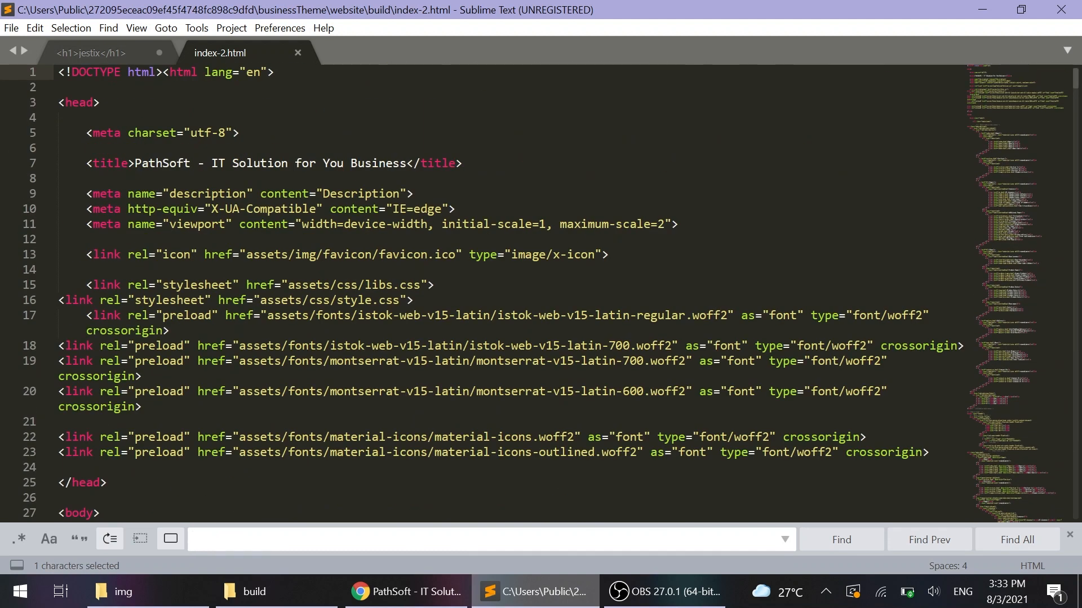
- Find the copyright line and change it from 2021 PathSoft to 2020 Amelie
type("cop")
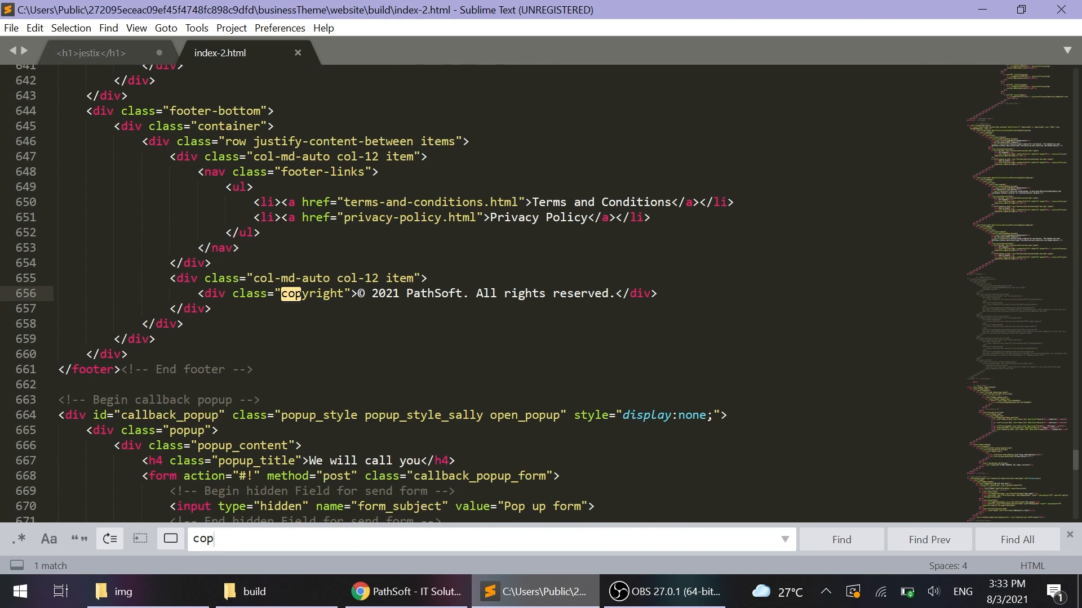
type("y")
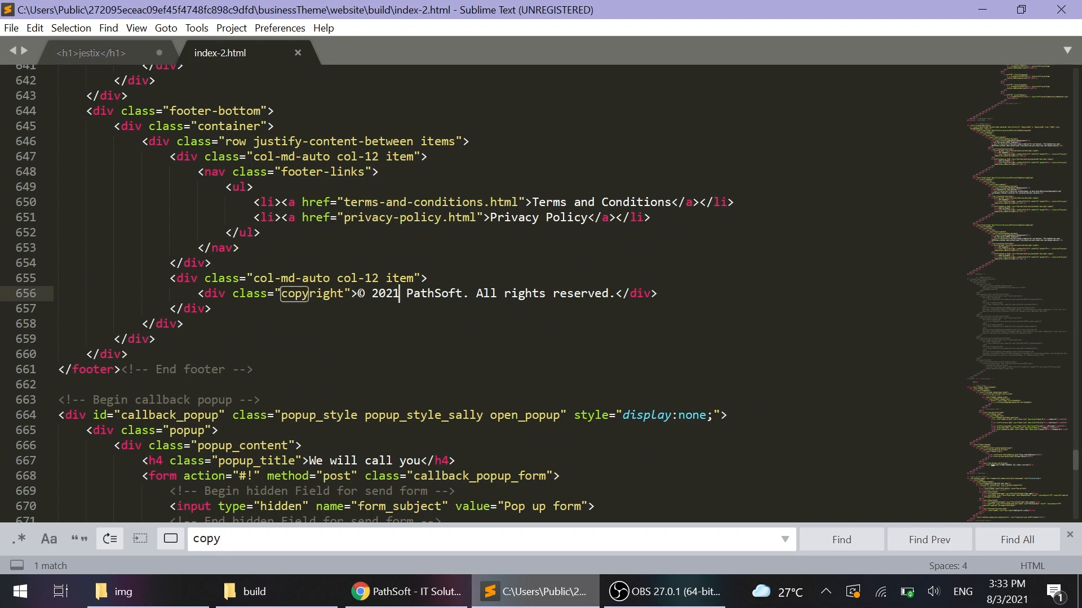
key("backspace")
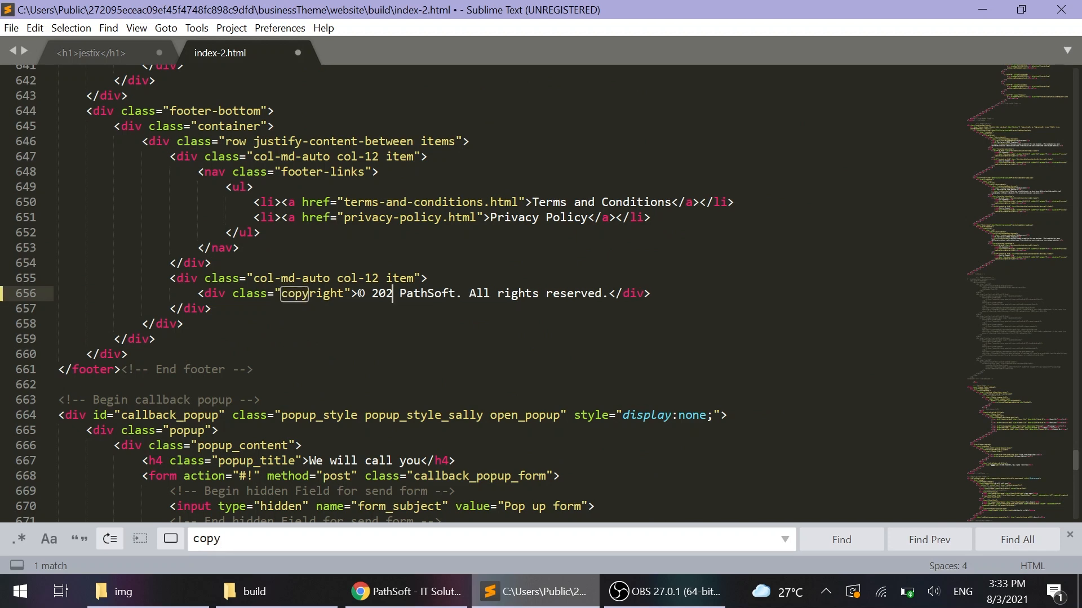
type("0")
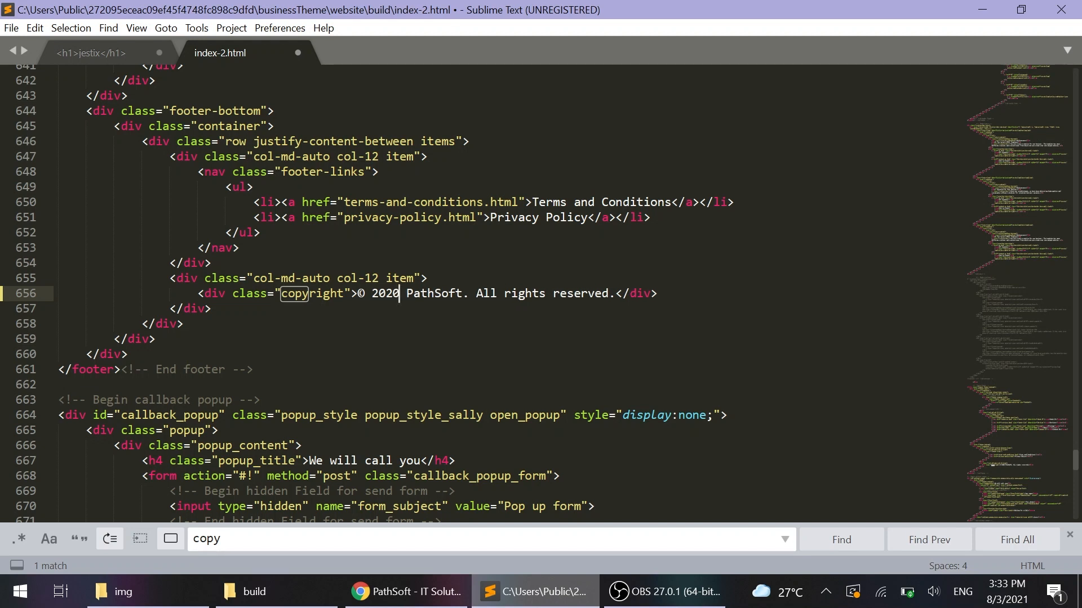
type("Amelie")
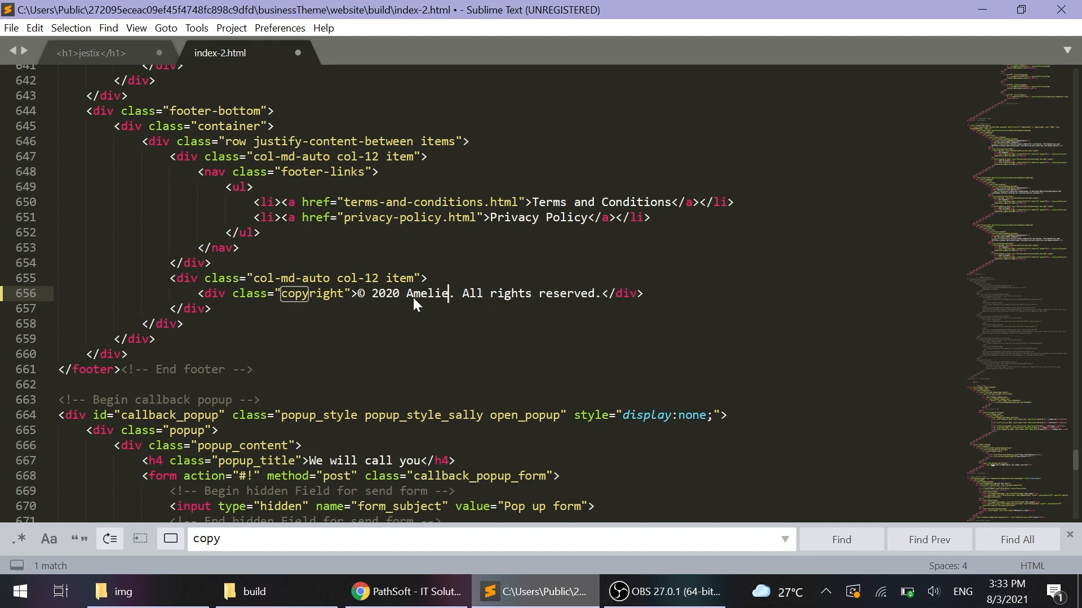
- Save index-2.html and switch back to the browser
left_click(10, 27)
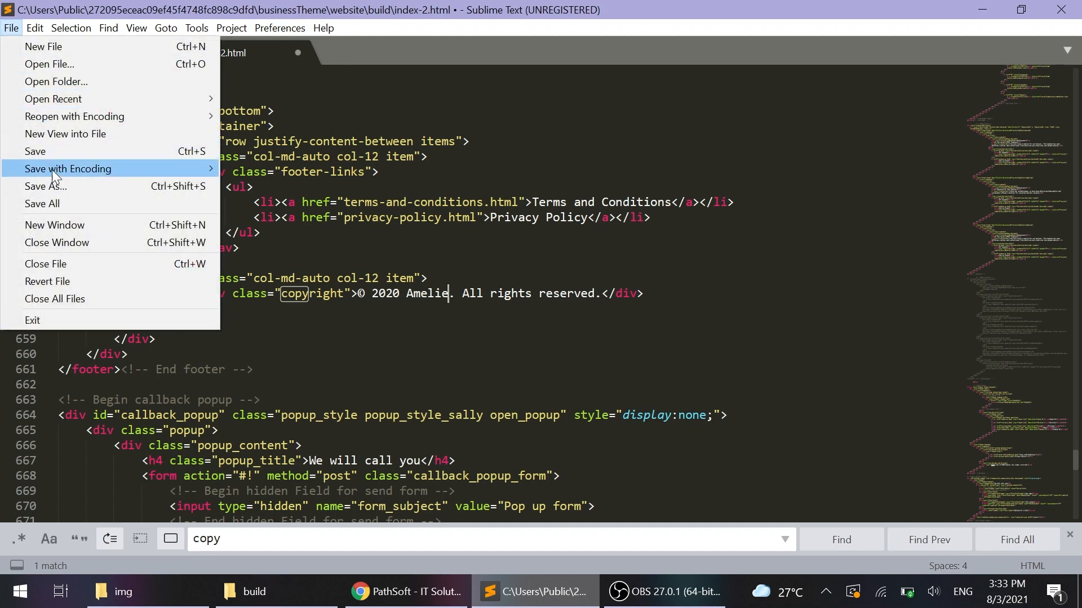
left_click(35, 151)
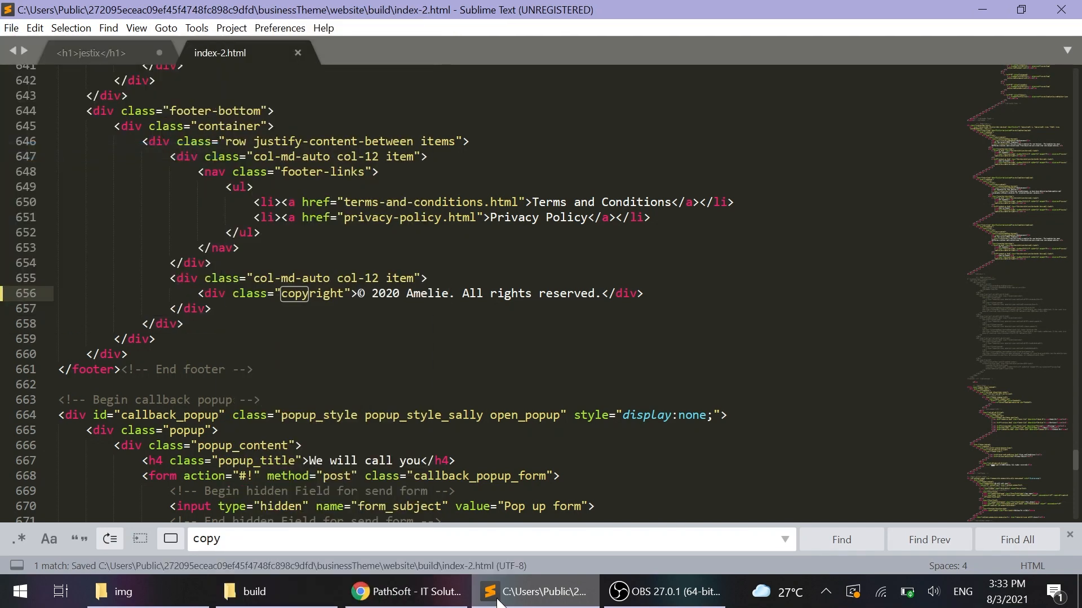
left_click(406, 591)
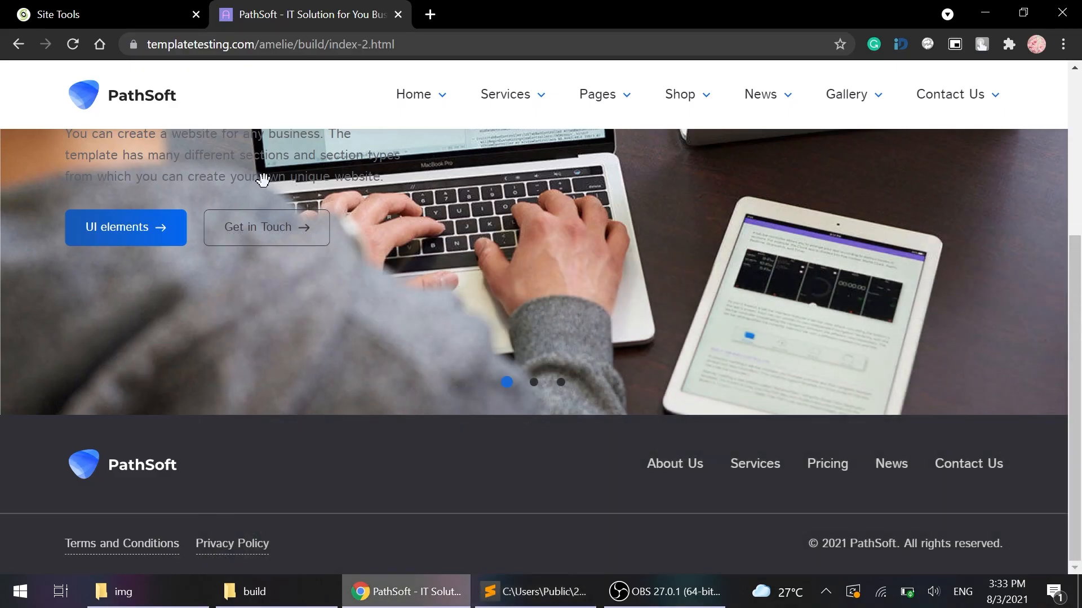
- Upload the saved index-2.html to the build folder and reload the live page showing © 2020 Amelie
left_click(104, 13)
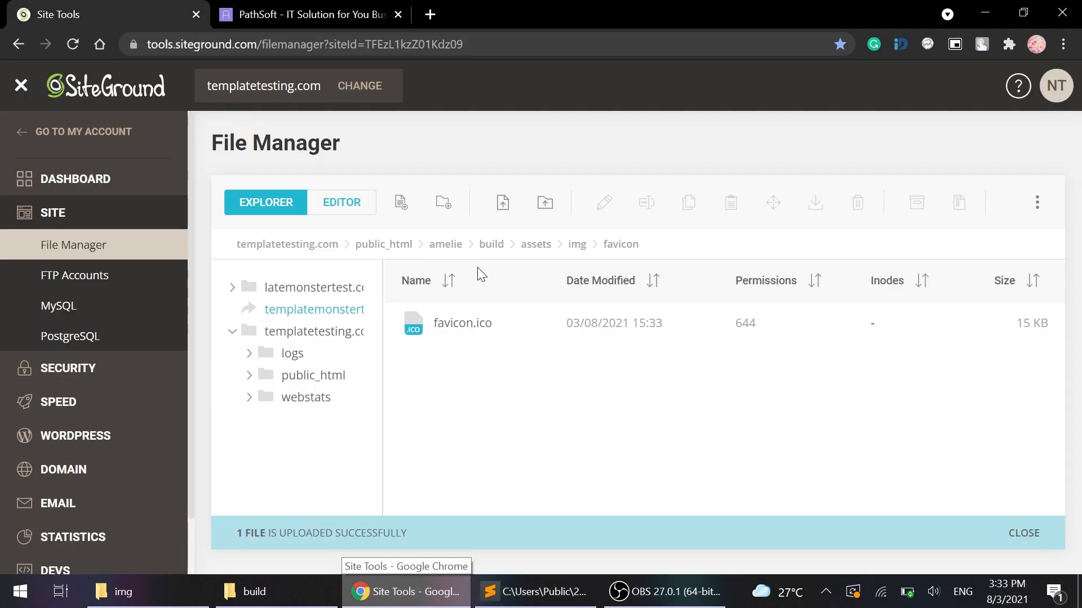
left_click(492, 243)
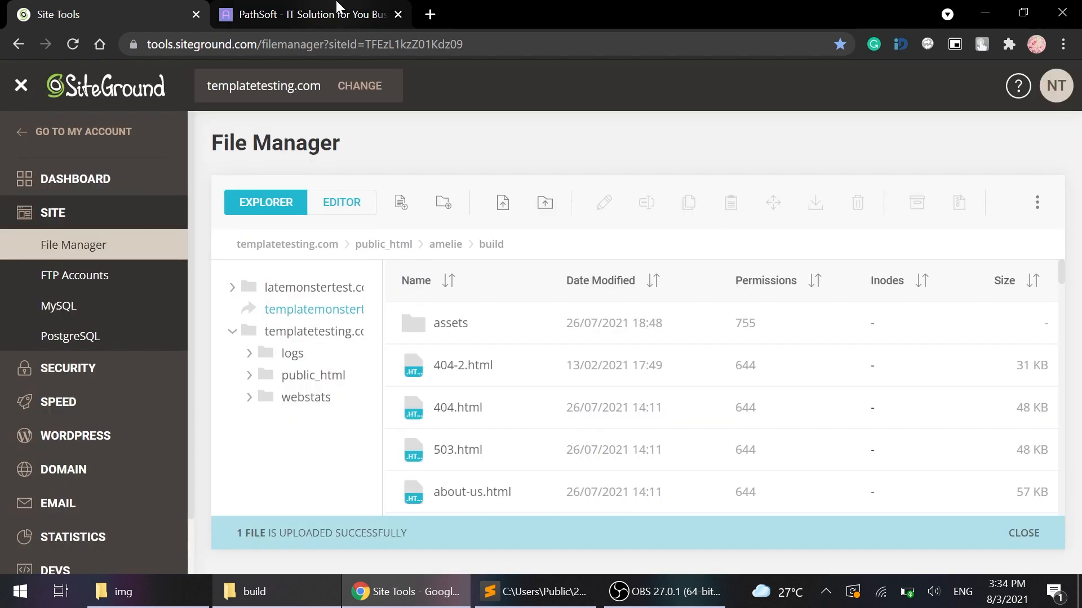
left_click(309, 14)
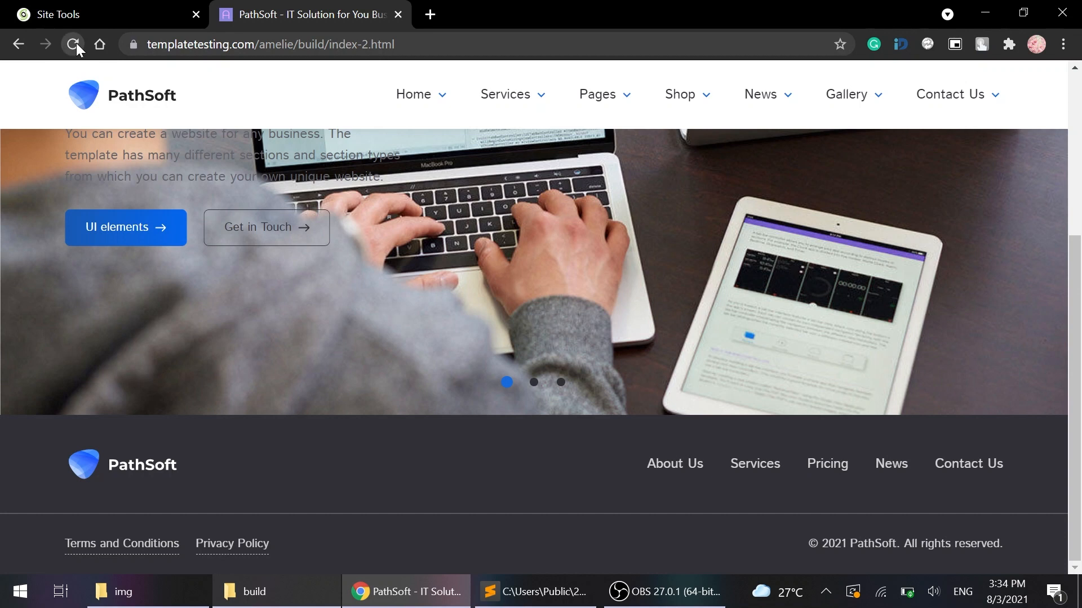
left_click(73, 43)
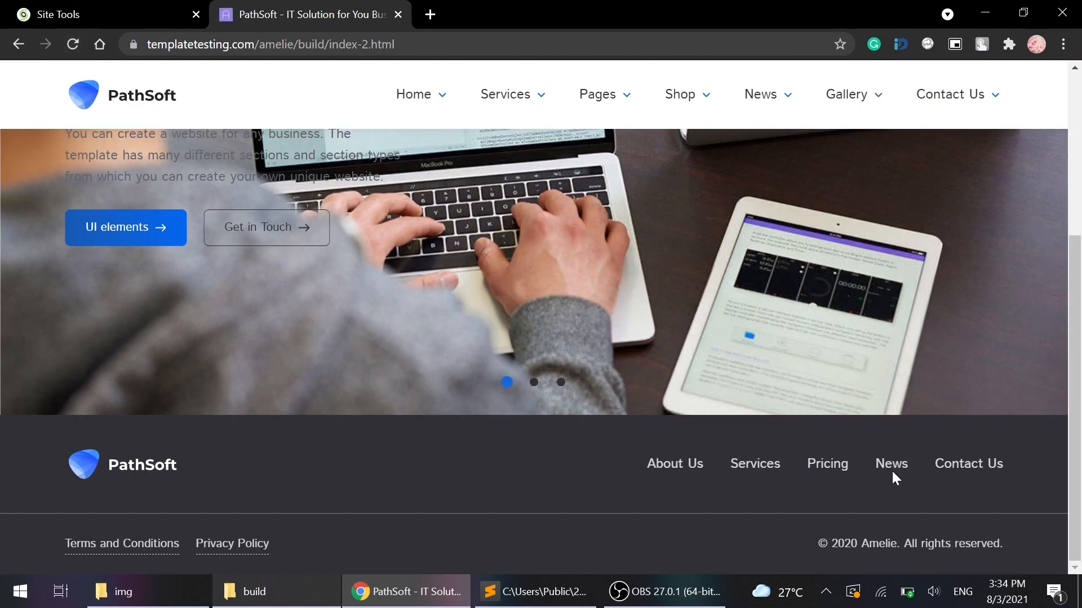